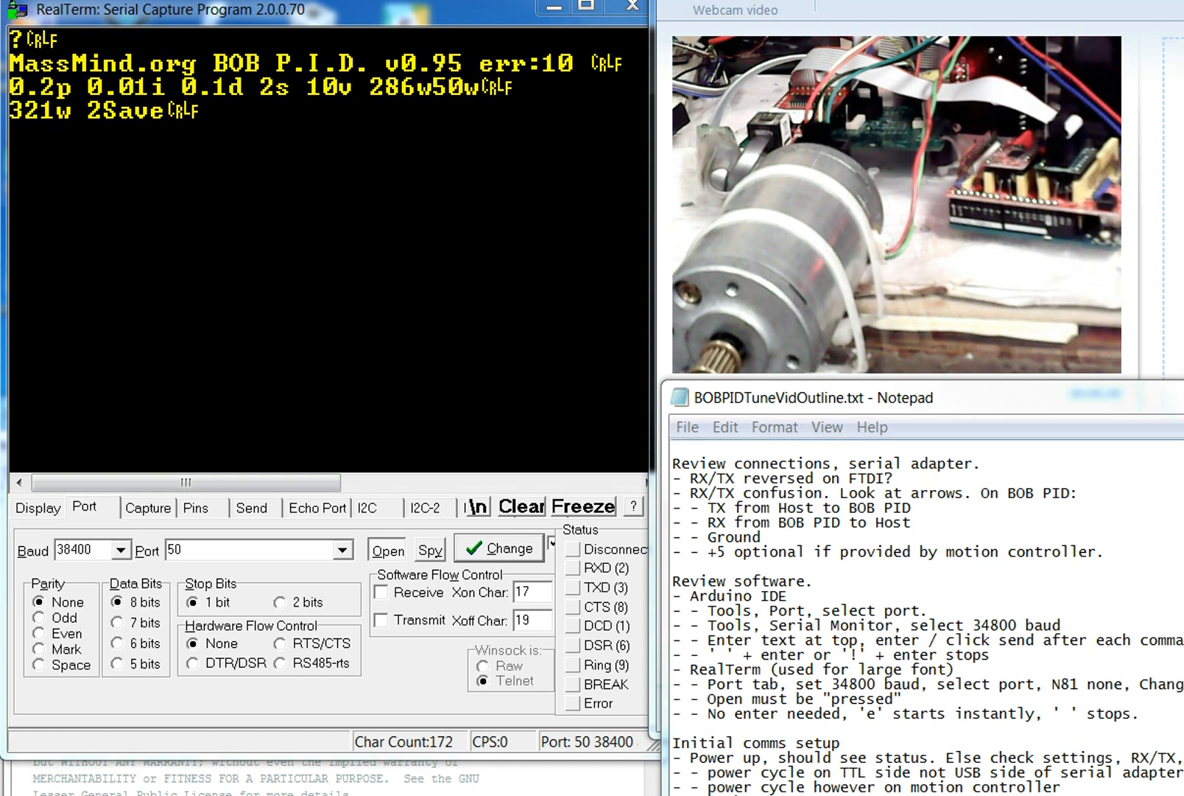
# Clear the old BOB P.I.D. status text from the RealTerm terminal
pyautogui.click(520, 506)
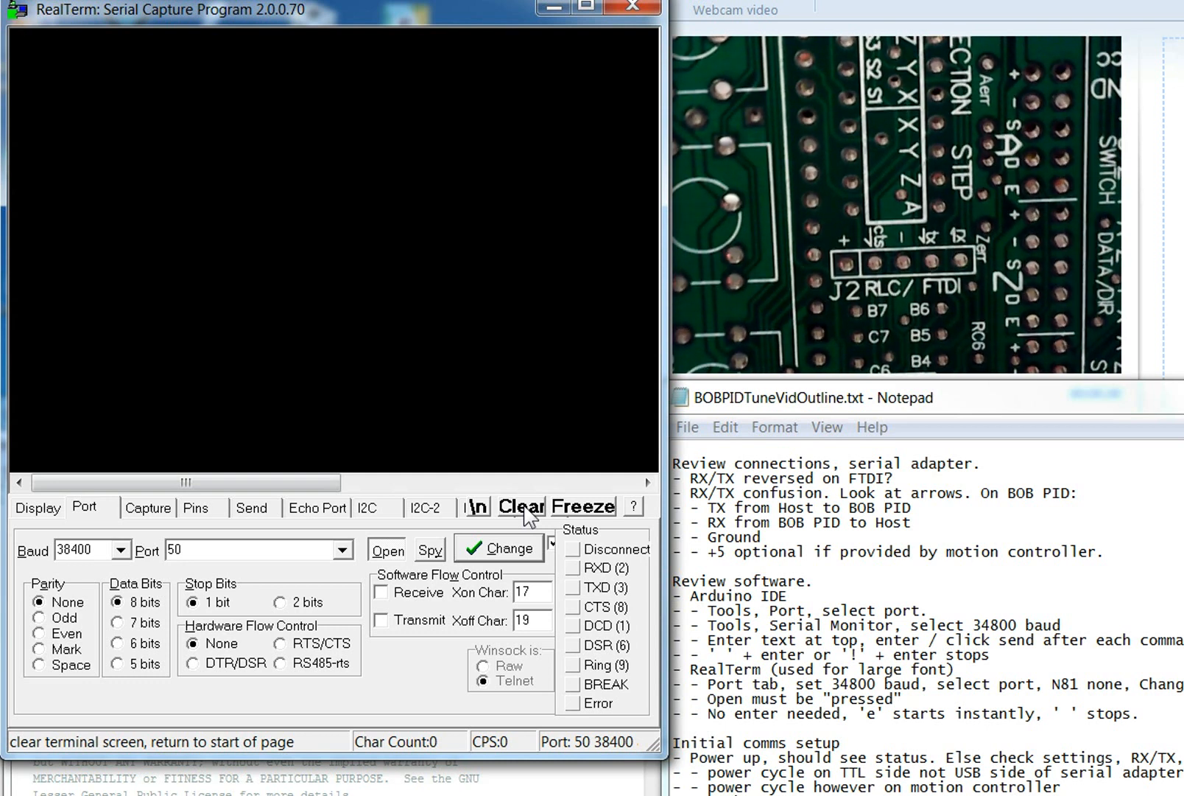
pyautogui.click(520, 506)
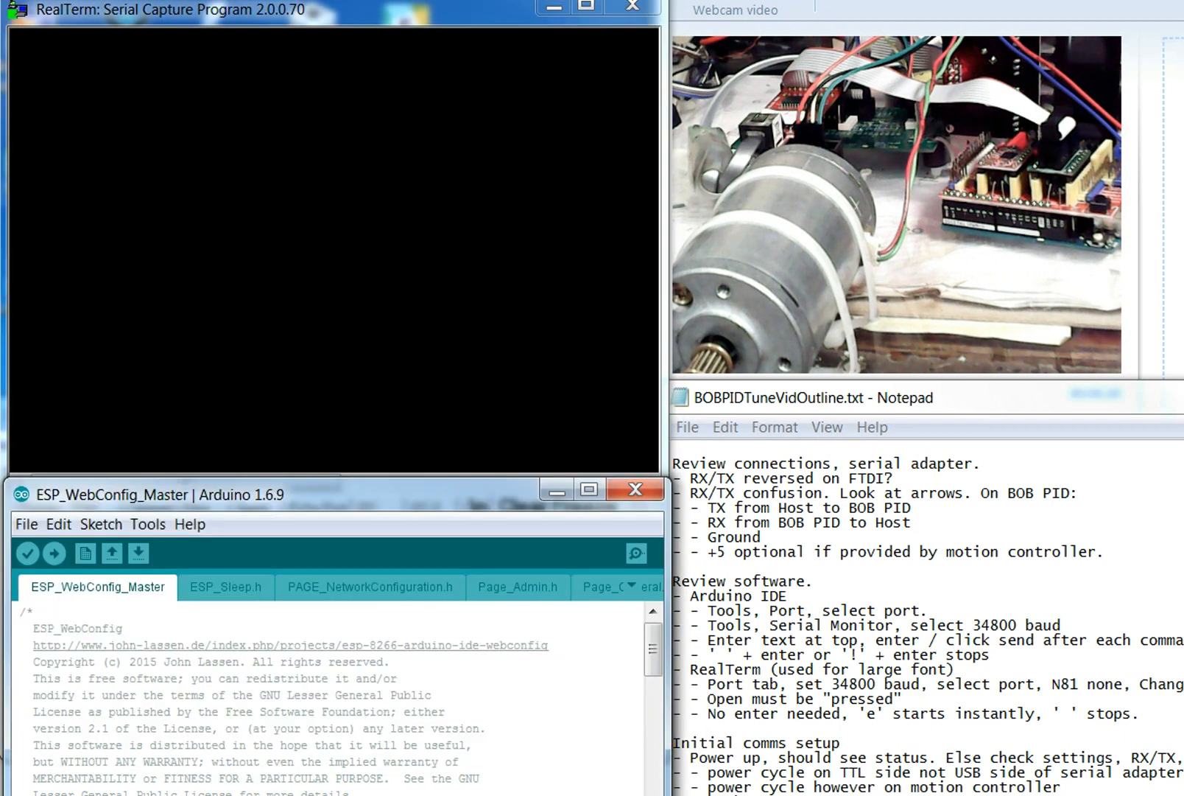
pyautogui.moveTo(296, 510)
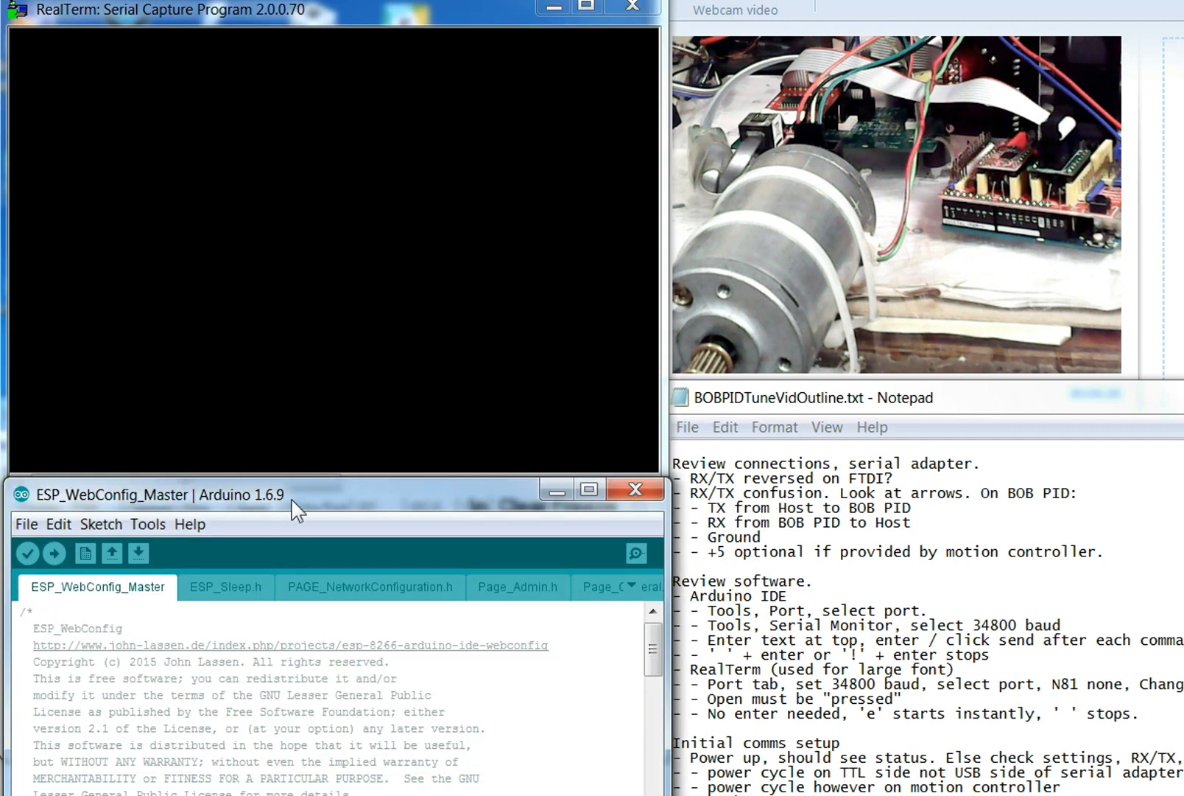
pyautogui.click(148, 523)
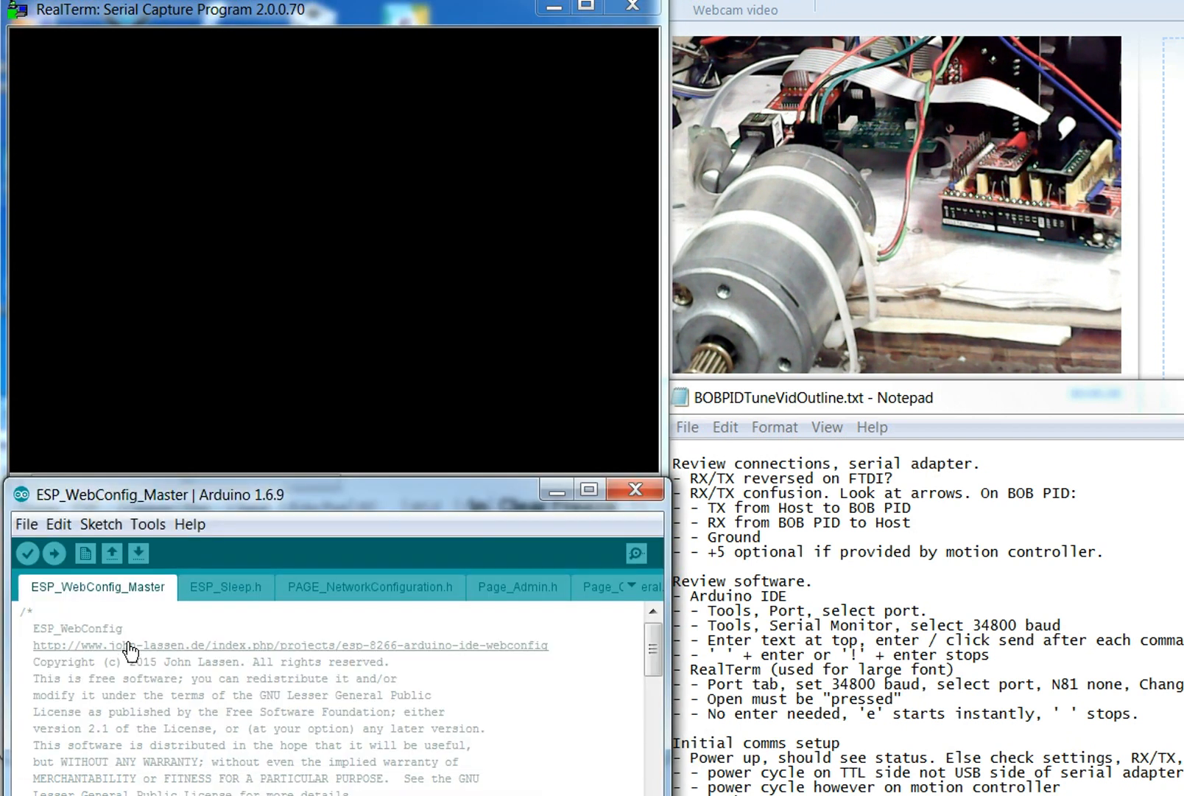
pyautogui.click(148, 524)
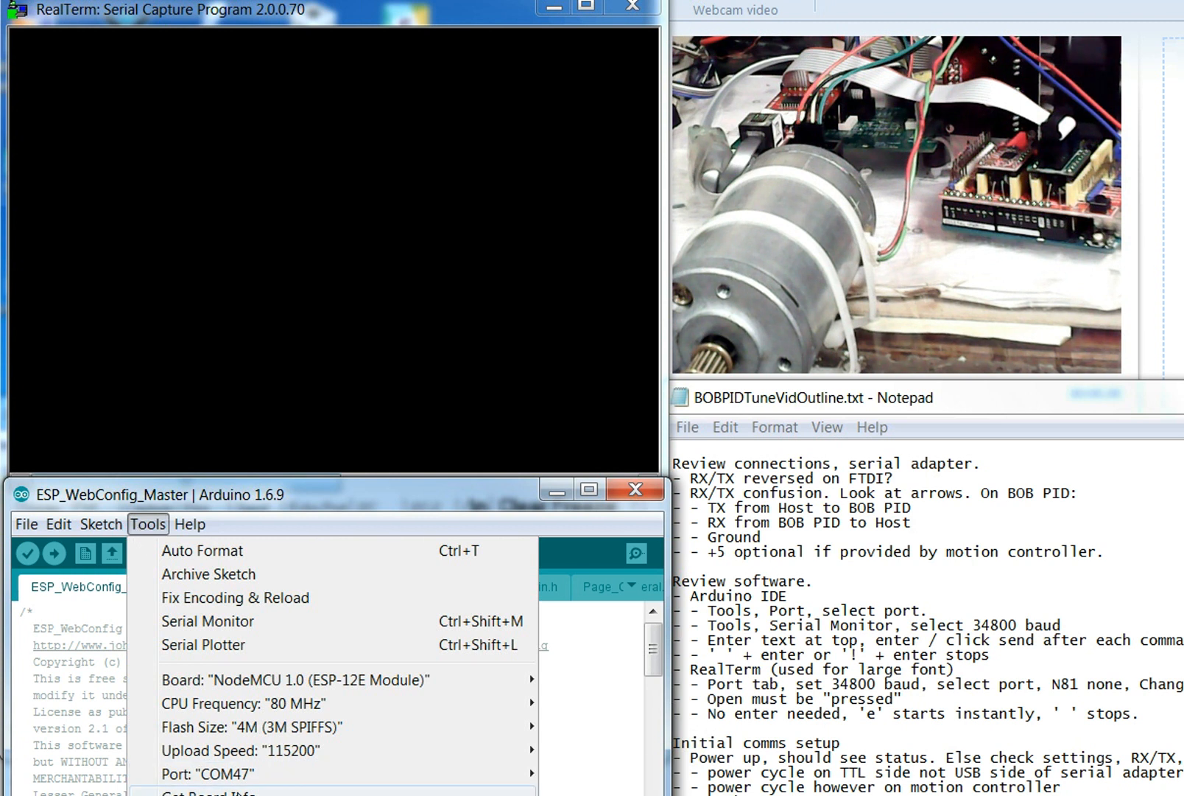
pyautogui.moveTo(227, 772)
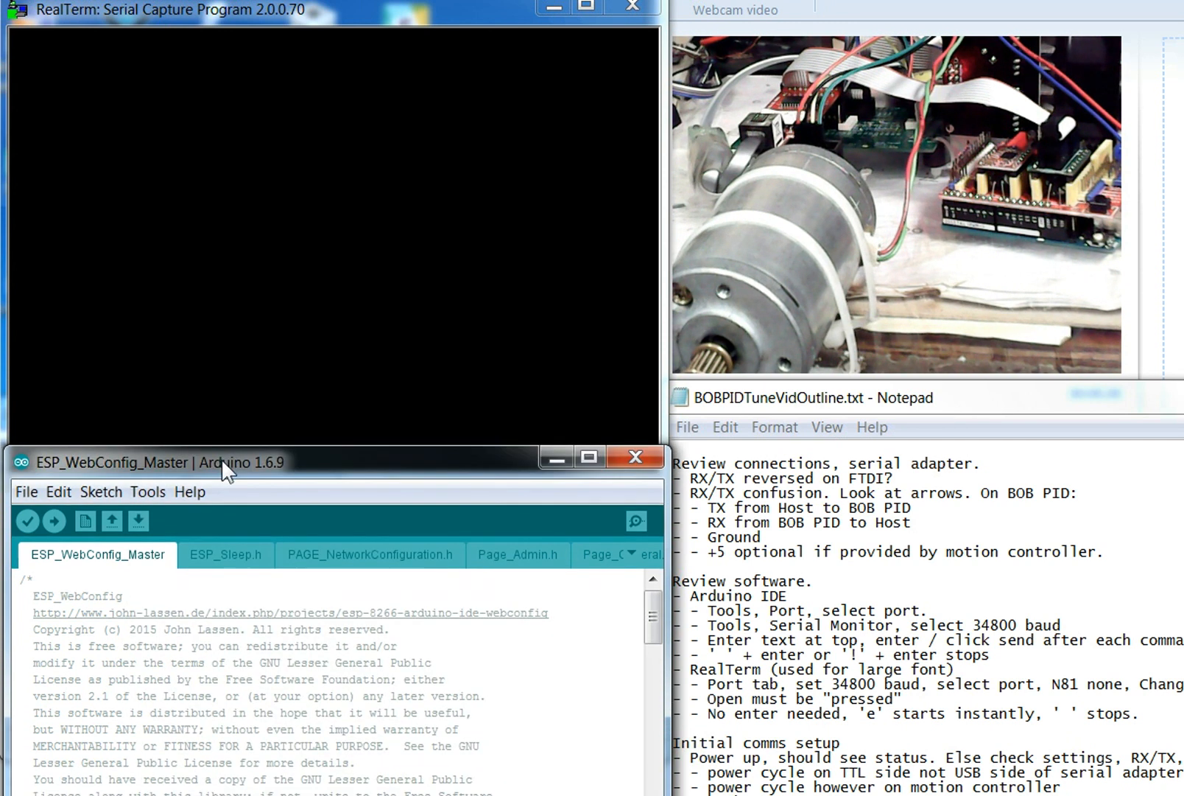
pyautogui.click(147, 492)
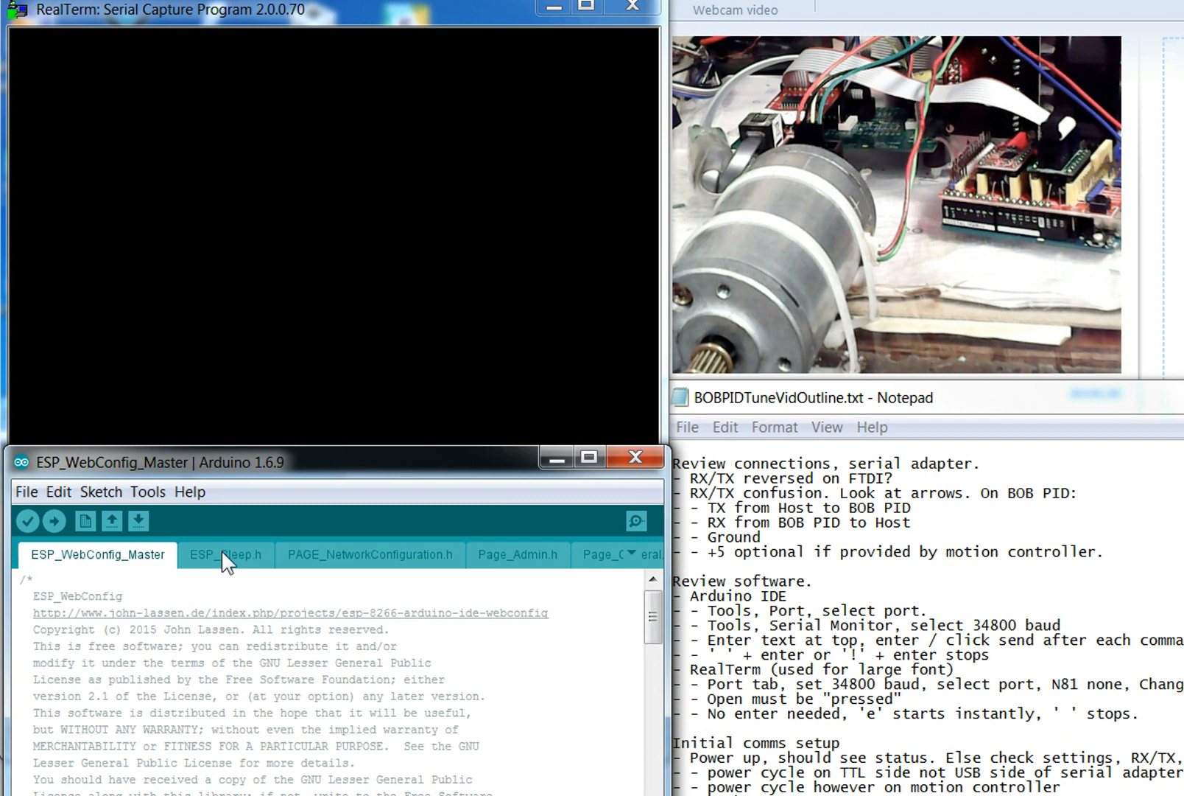
# Start the Serial Monitor on COM50 and set its baud rate to 38400
pyautogui.click(148, 492)
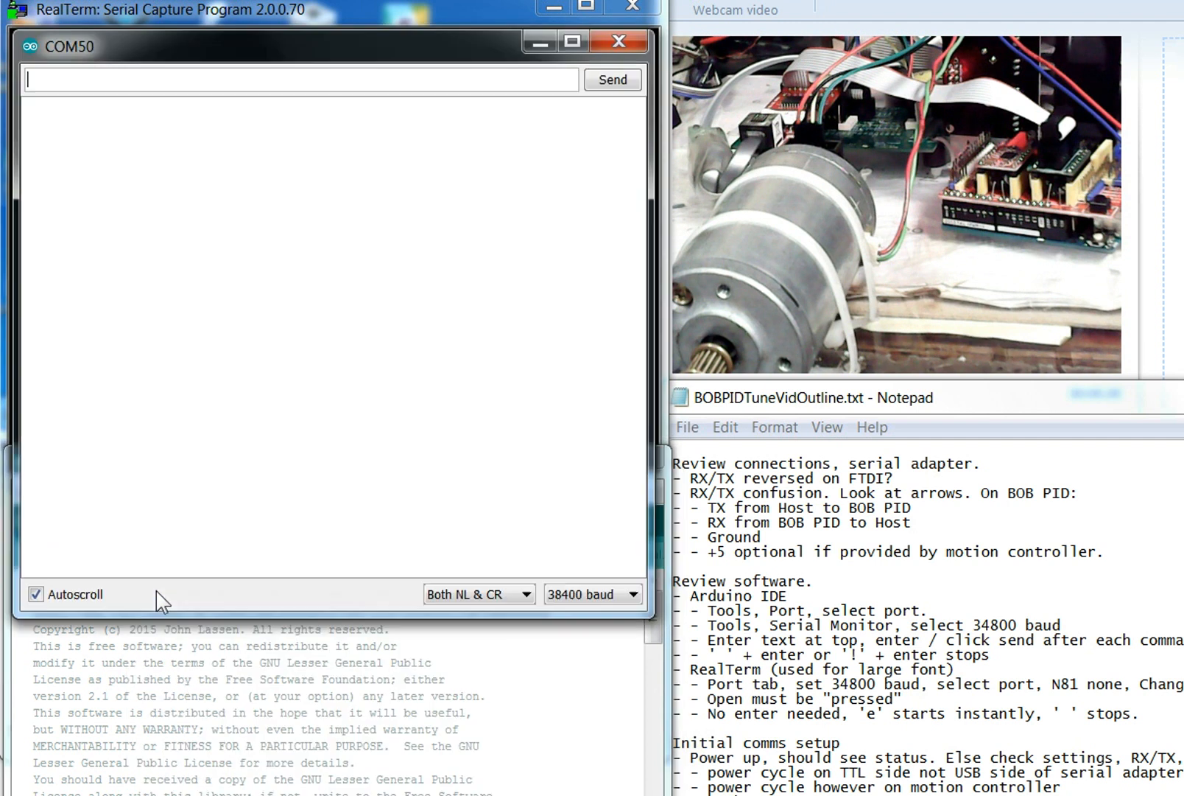
pyautogui.moveTo(182, 220)
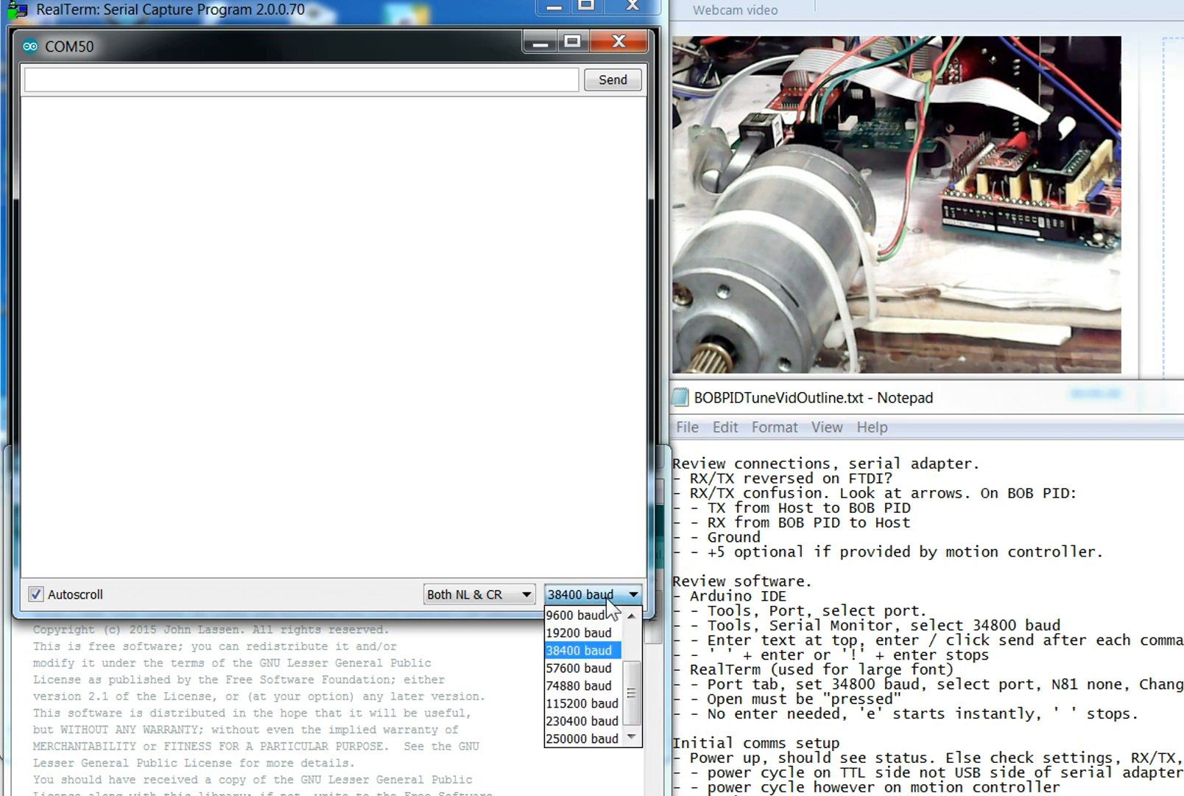
pyautogui.click(581, 650)
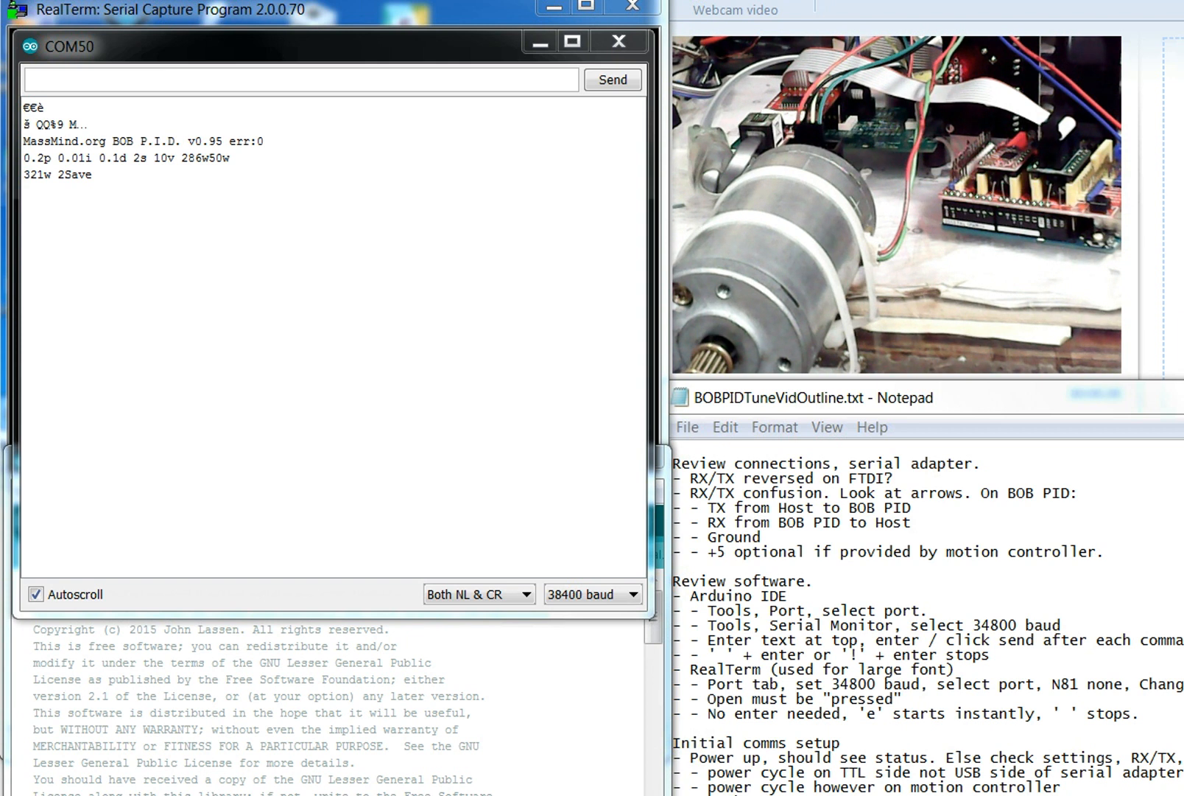
pyautogui.moveTo(206, 166)
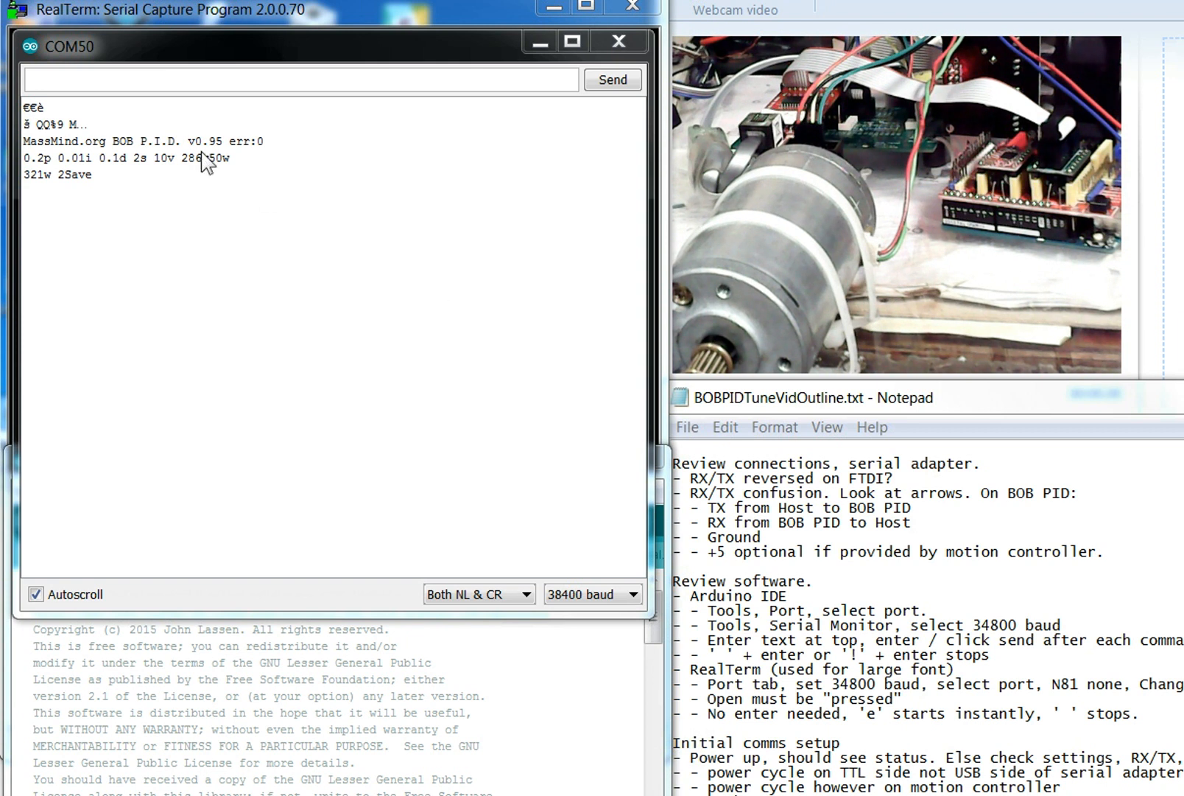
pyautogui.moveTo(113, 225)
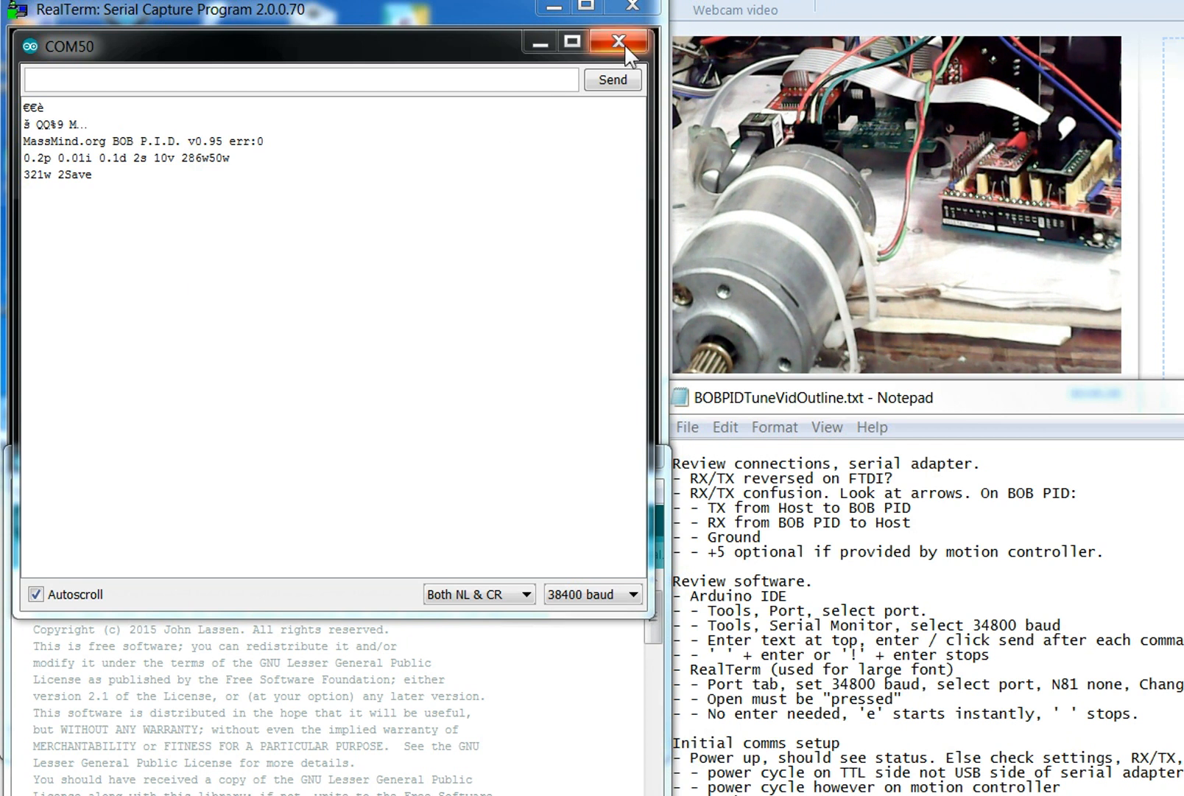
pyautogui.moveTo(619, 41)
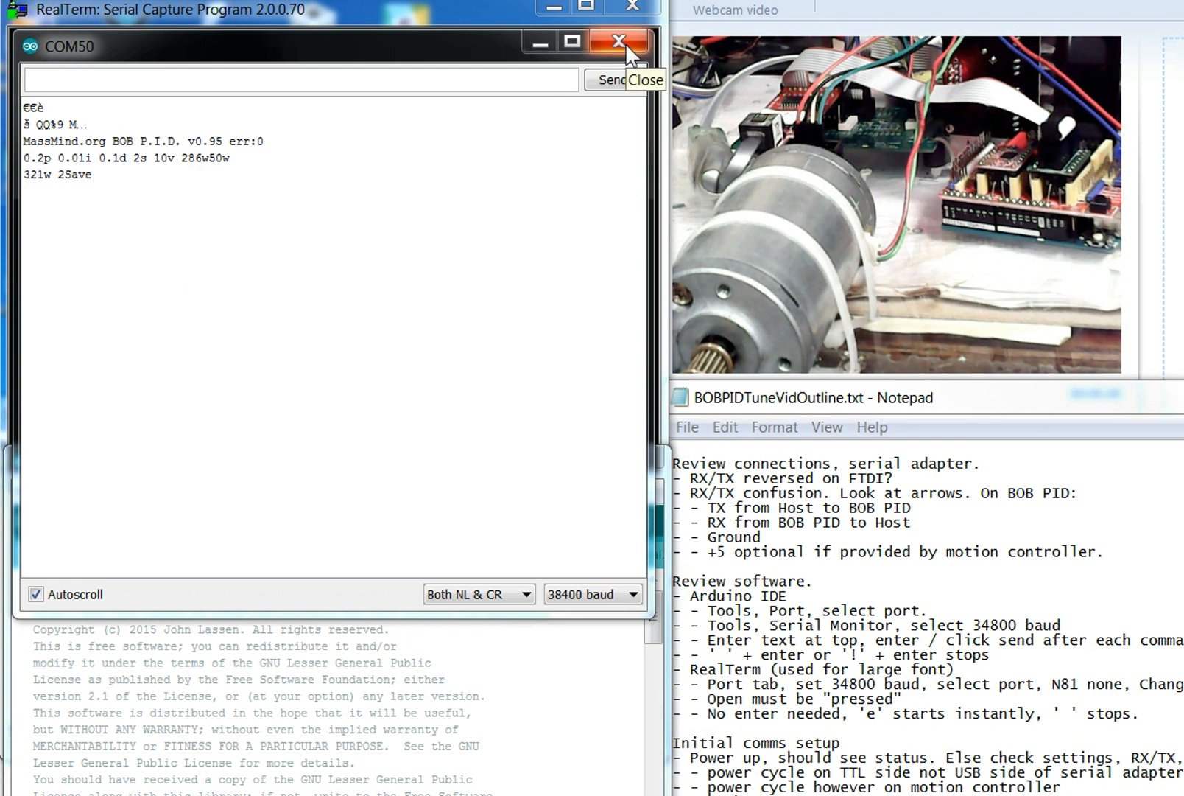
pyautogui.moveTo(483, 84)
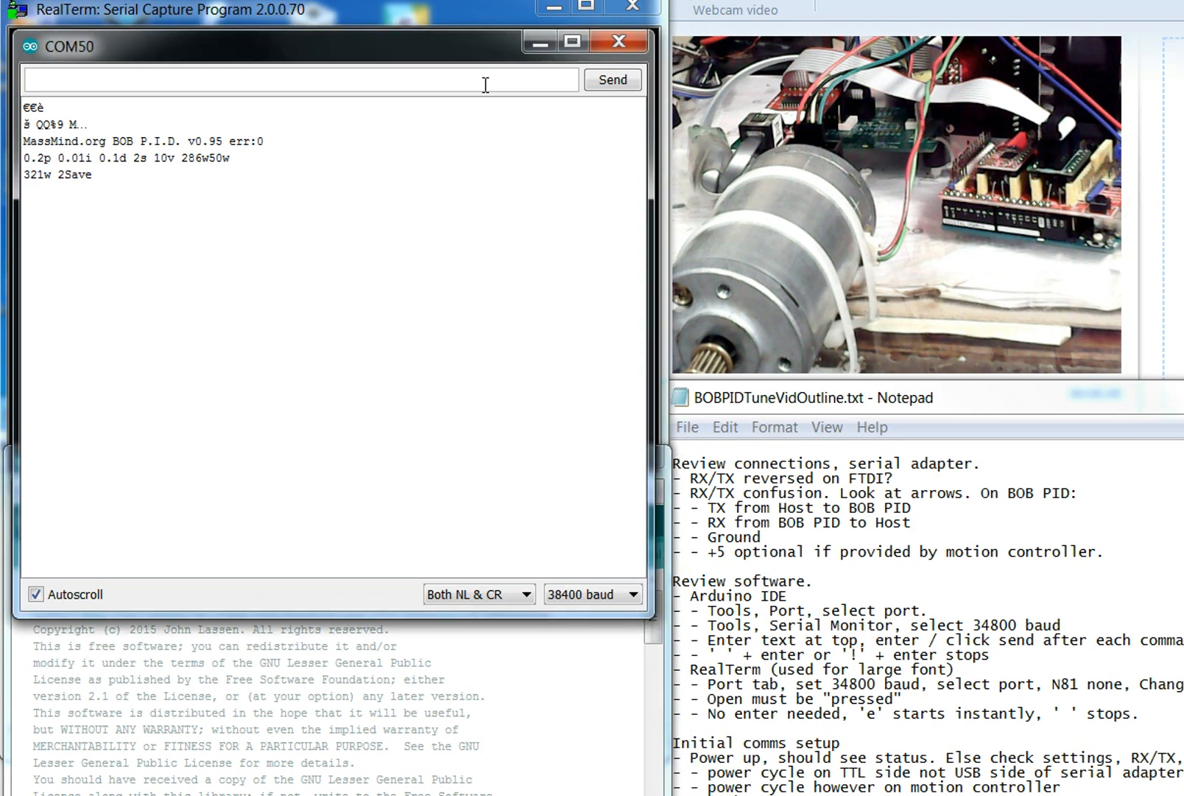
# Send a ? status query to the controller from the Serial Monitor
pyautogui.write('?')
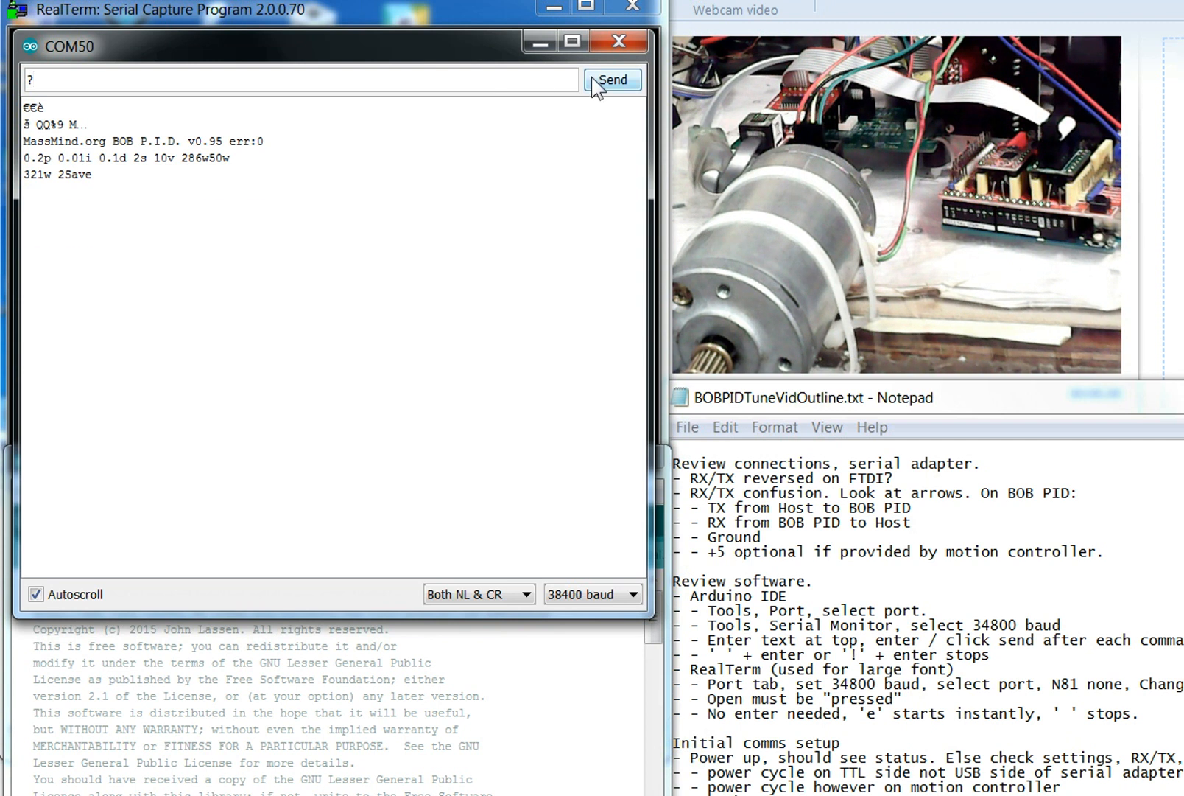
pyautogui.click(613, 79)
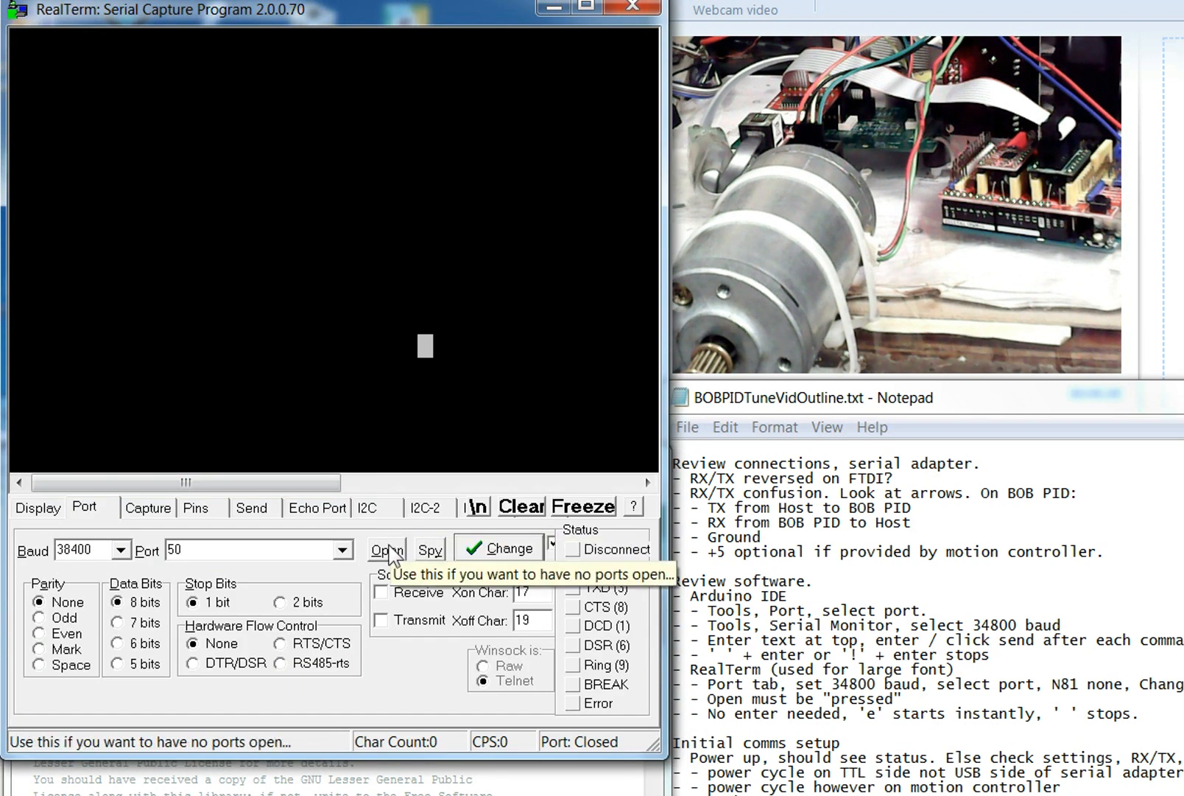
# Reopen RealTerm's port 50 at 38400 baud
pyautogui.click(386, 549)
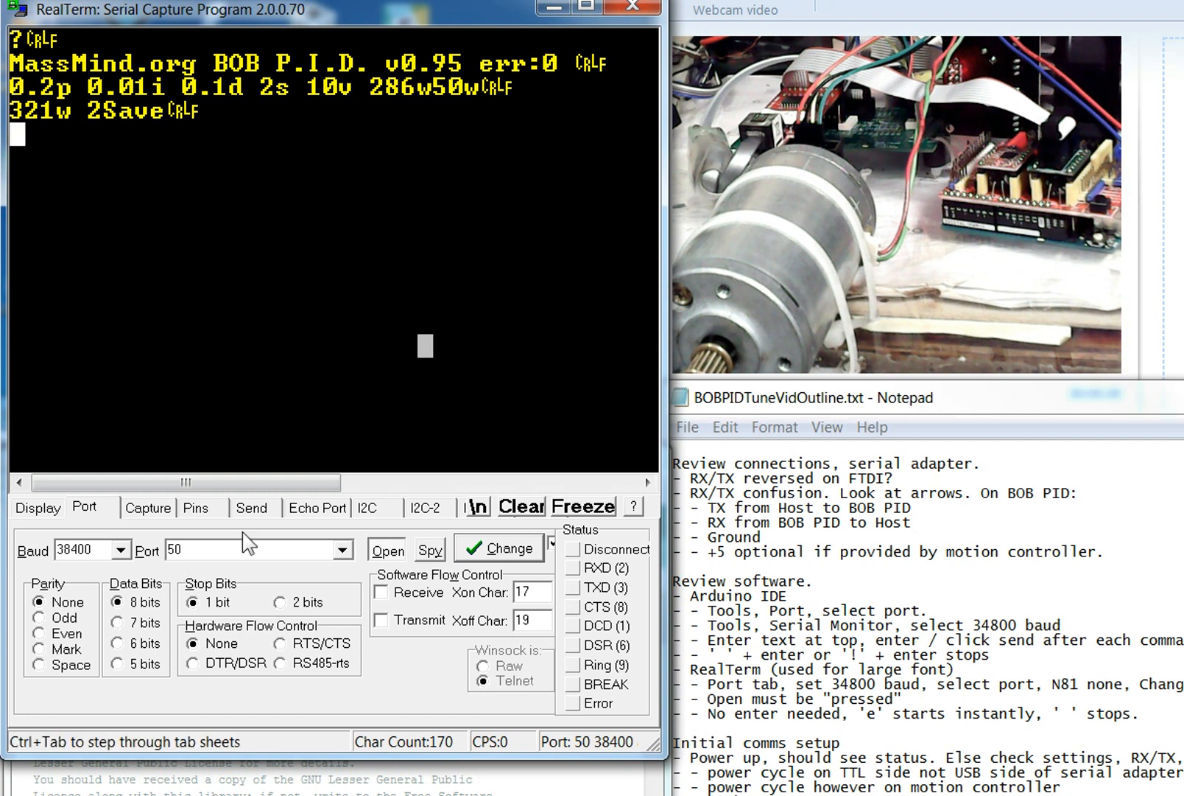
pyautogui.moveTo(64, 633)
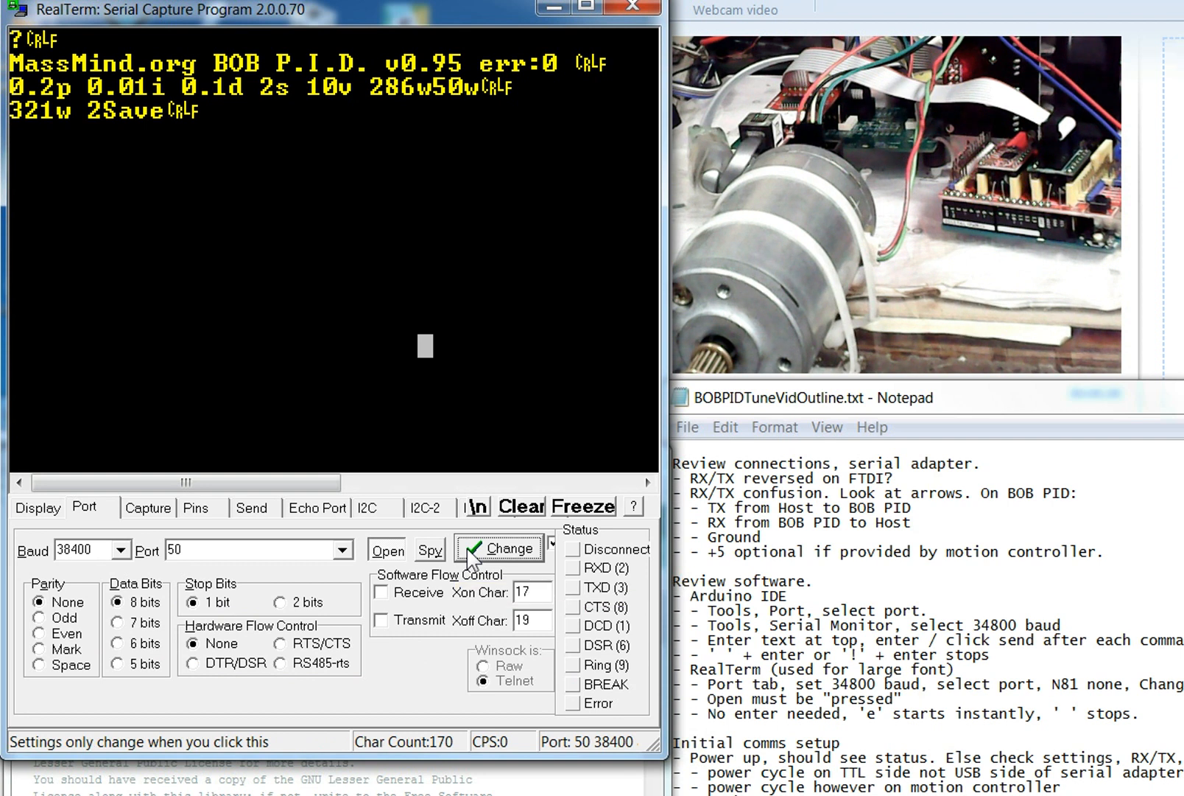
pyautogui.moveTo(387, 549)
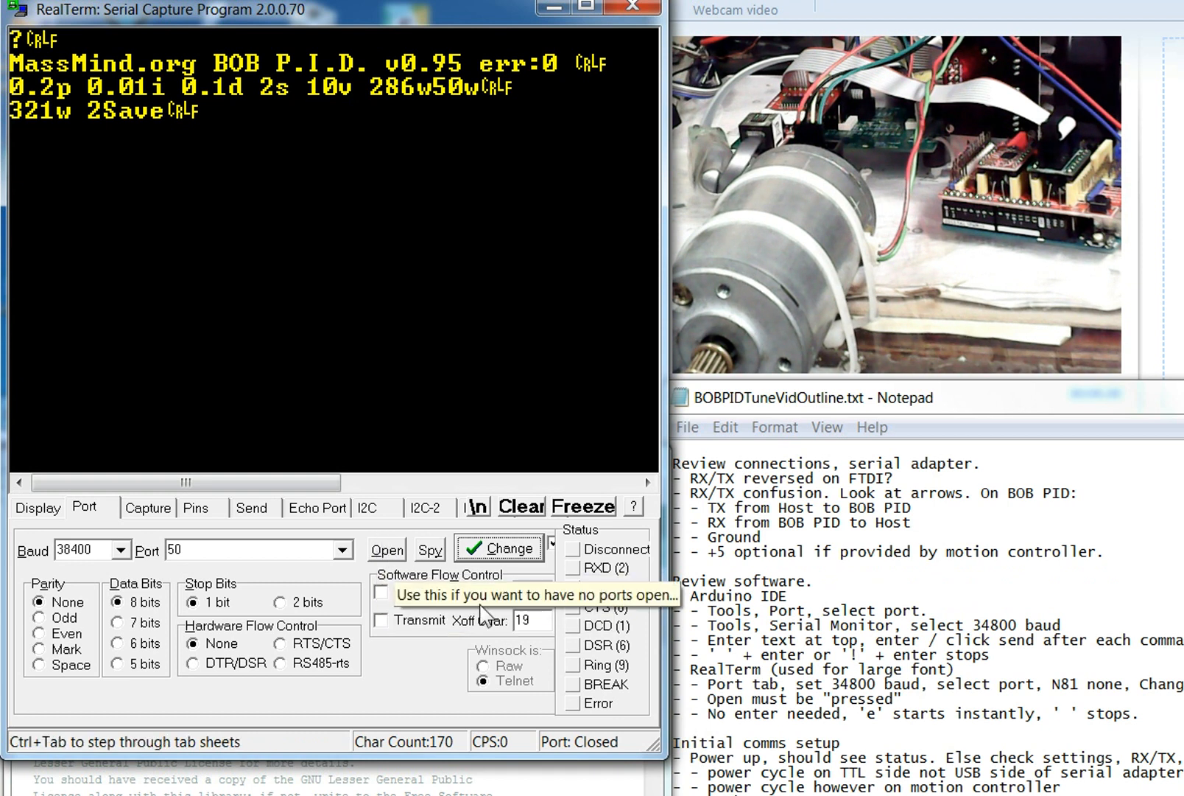
pyautogui.click(386, 548)
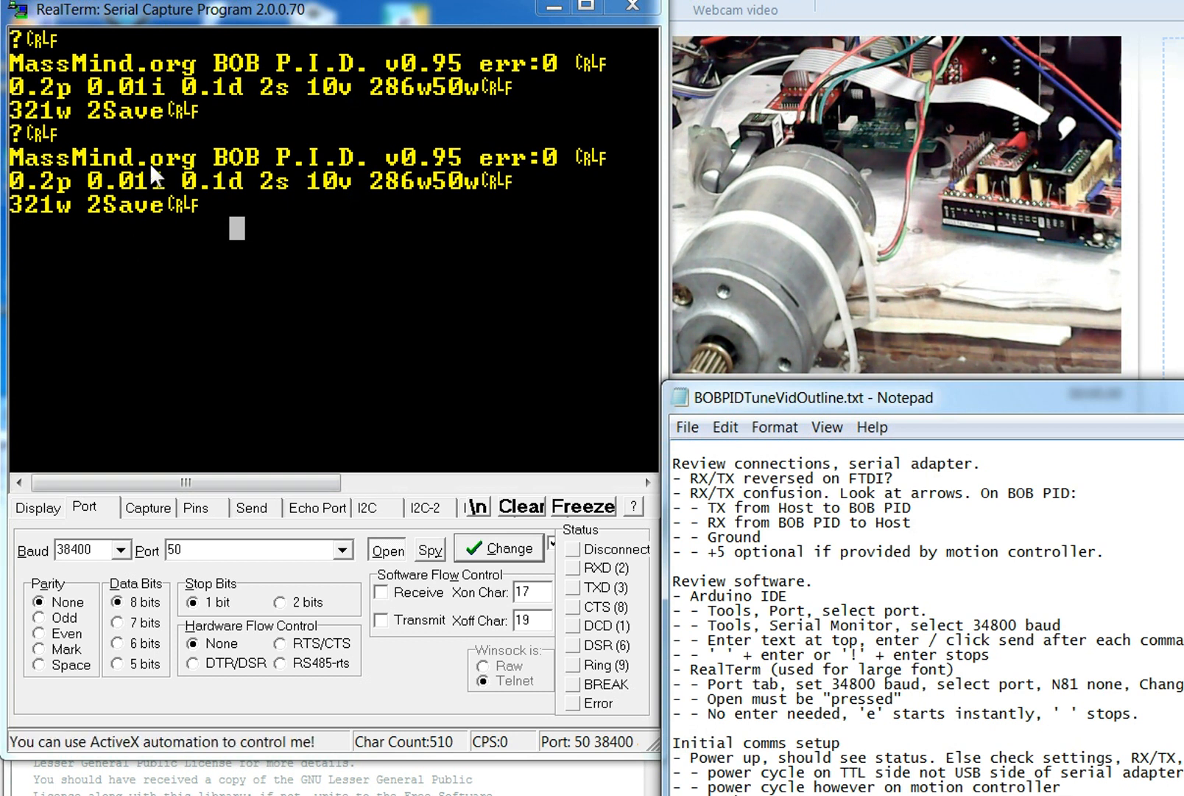
pyautogui.moveTo(438, 170)
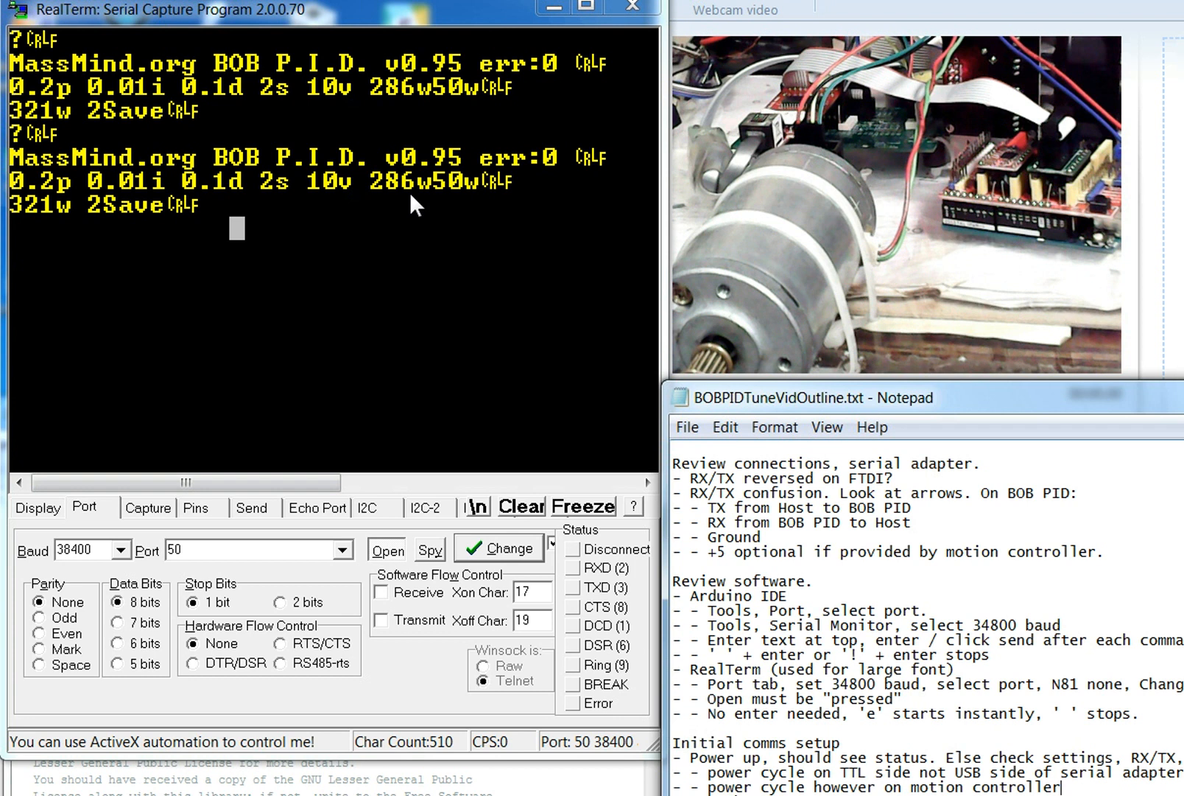
pyautogui.moveTo(464, 171)
pyautogui.write('?')
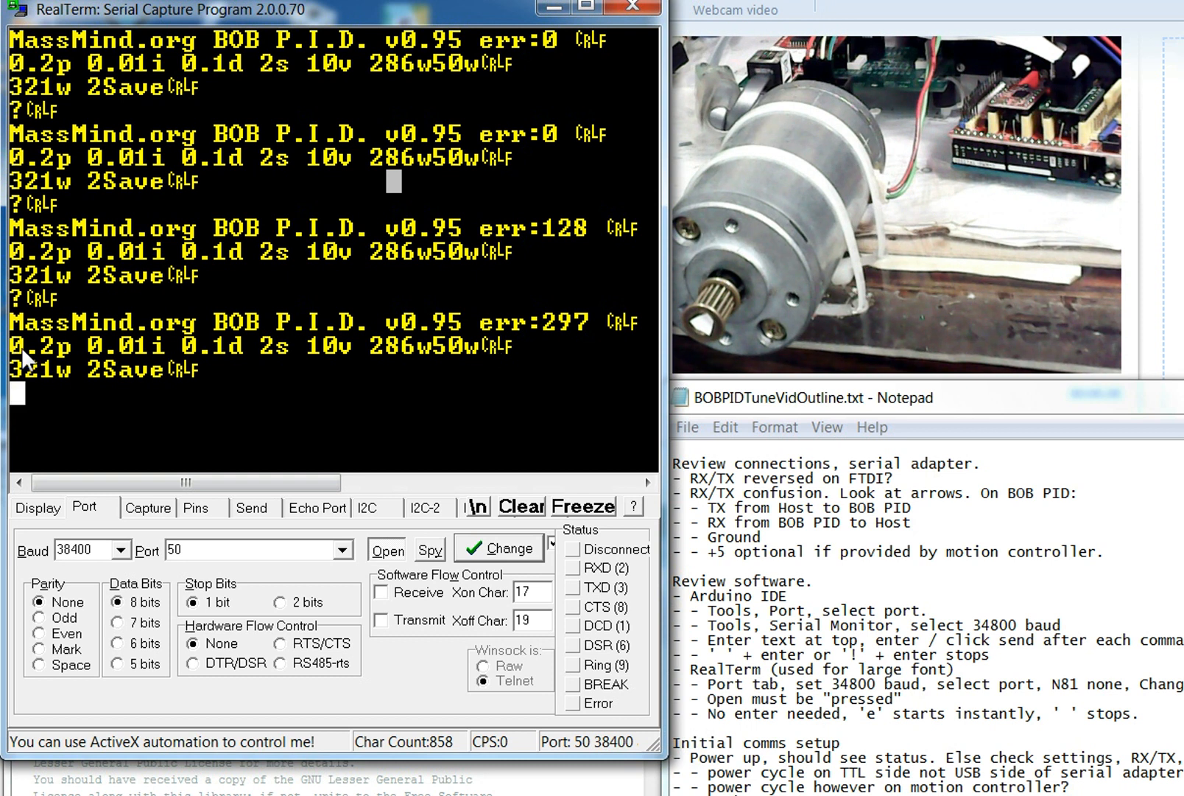
pyautogui.moveTo(55, 359)
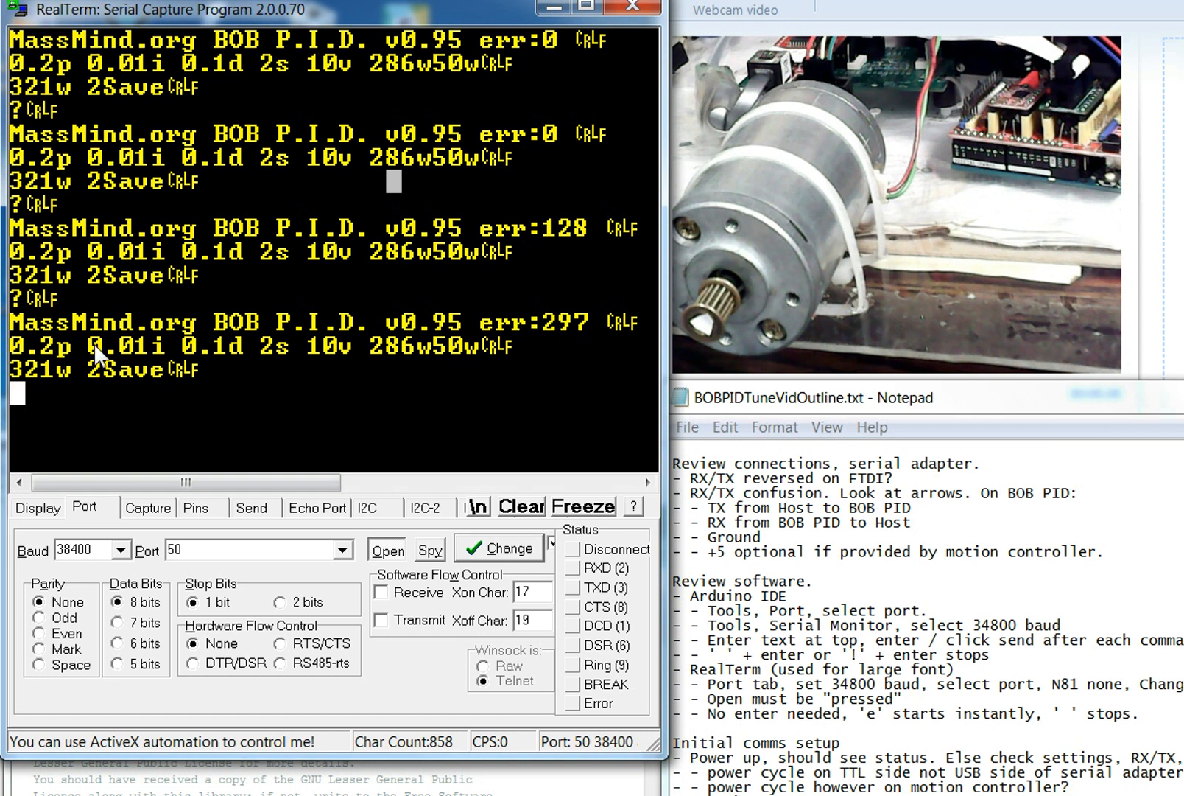
pyautogui.moveTo(161, 360)
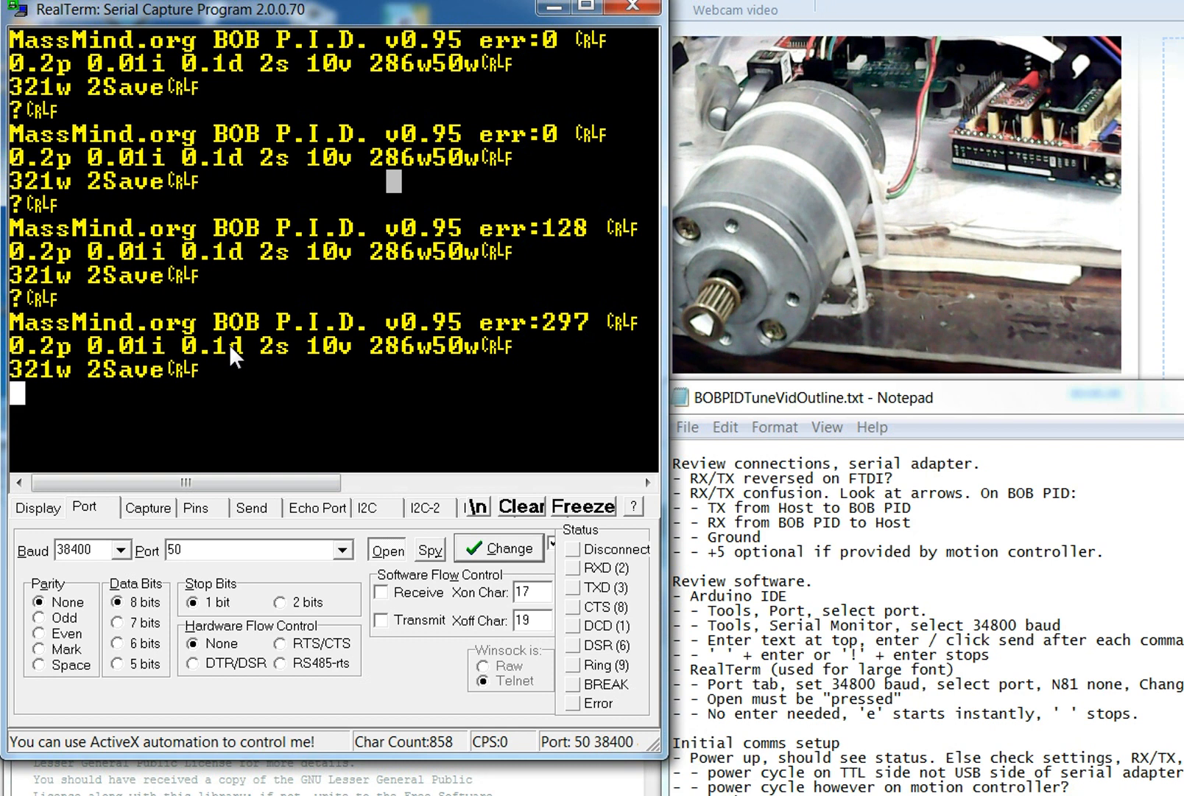
pyautogui.moveTo(284, 358)
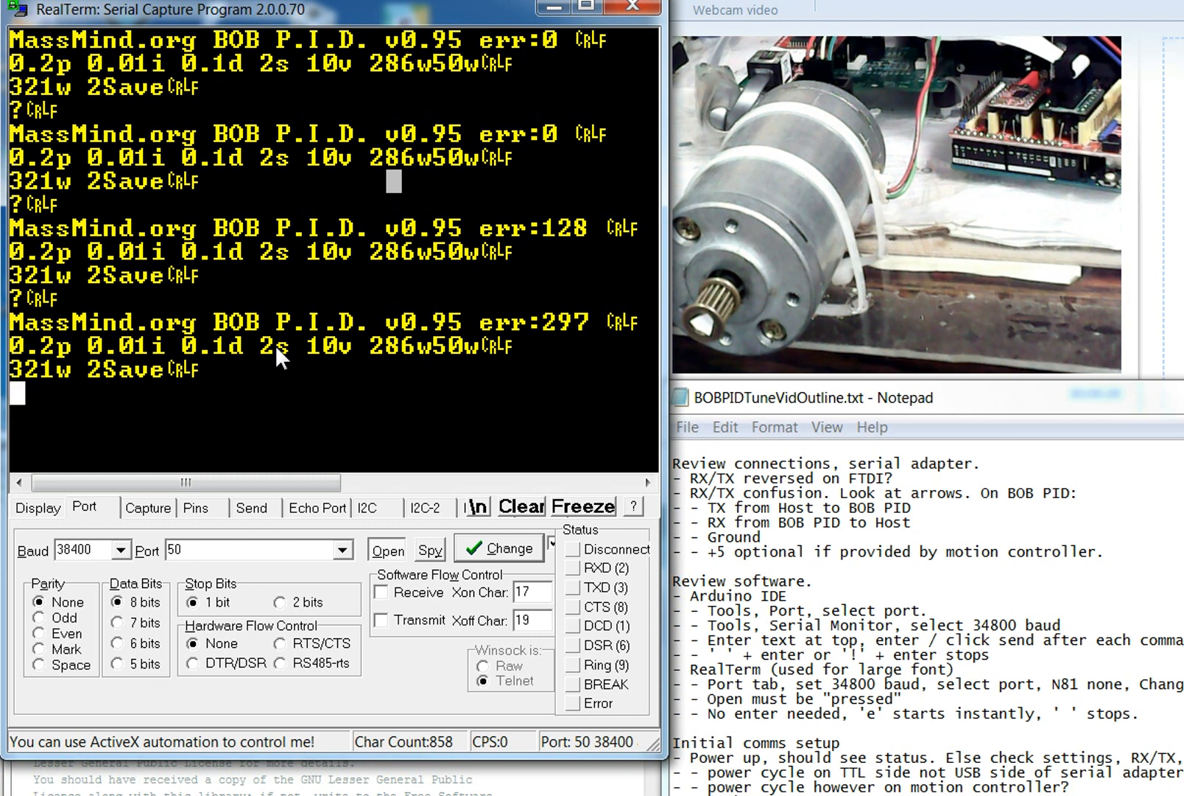
# Send 4s to change the controller's s setting from 2 to 4
pyautogui.write('4')
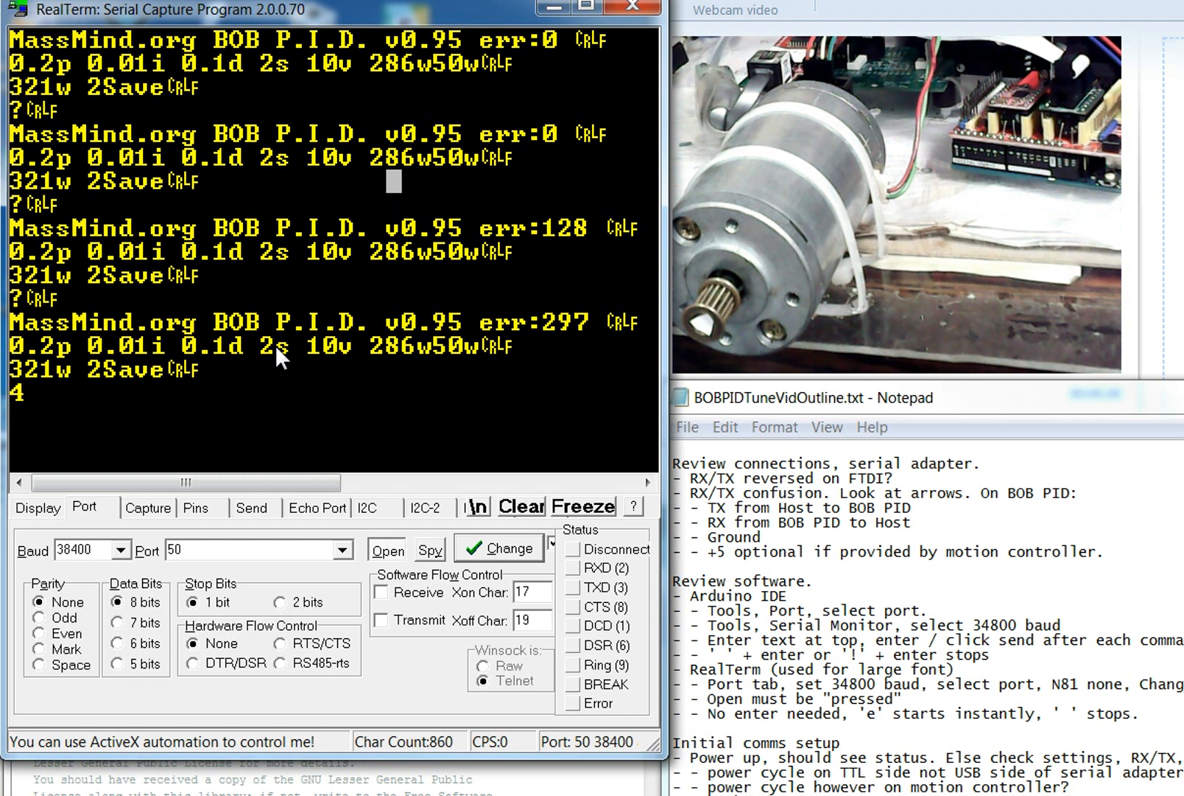
pyautogui.write('s?')
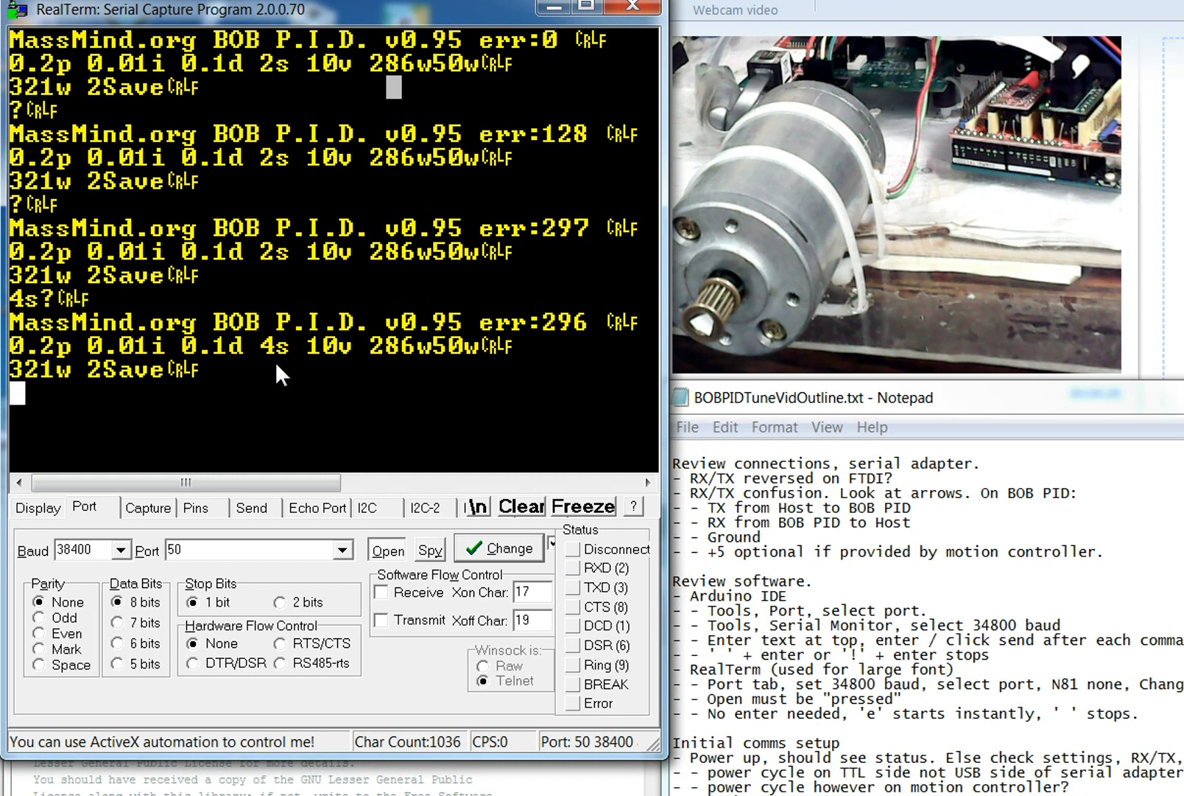
pyautogui.moveTo(329, 363)
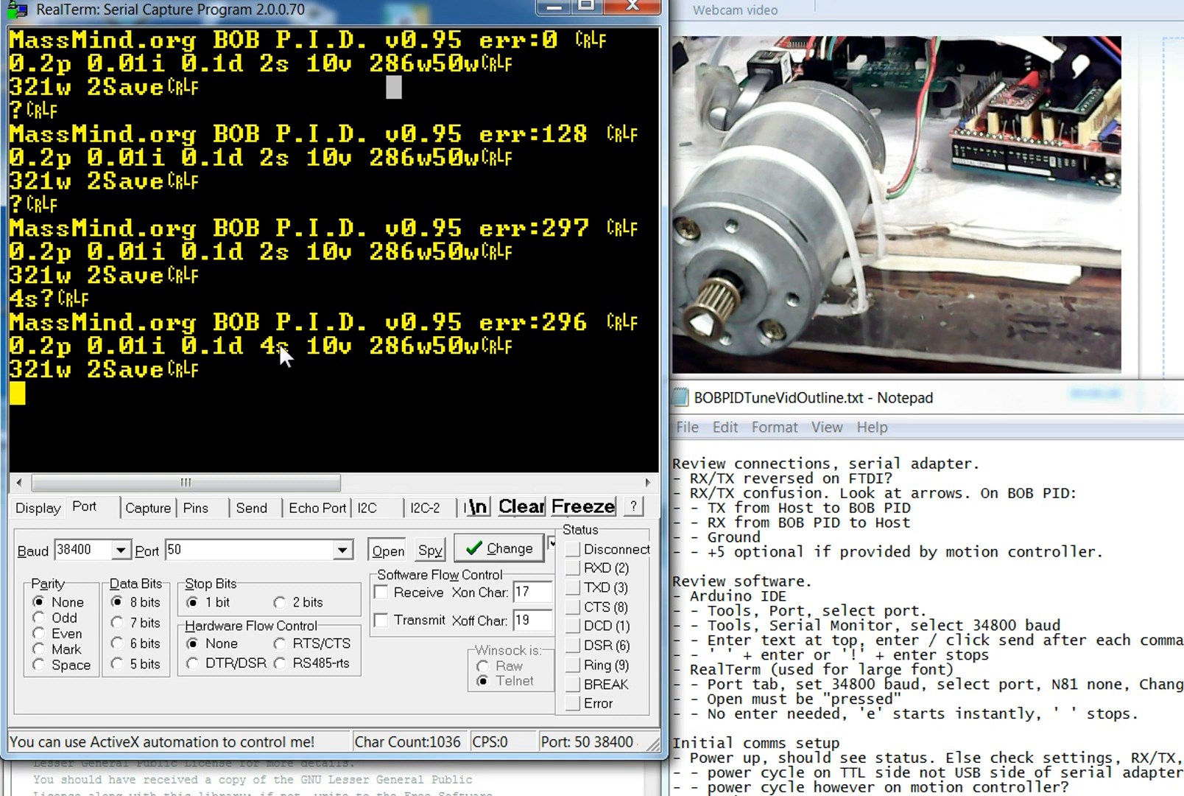
pyautogui.moveTo(341, 355)
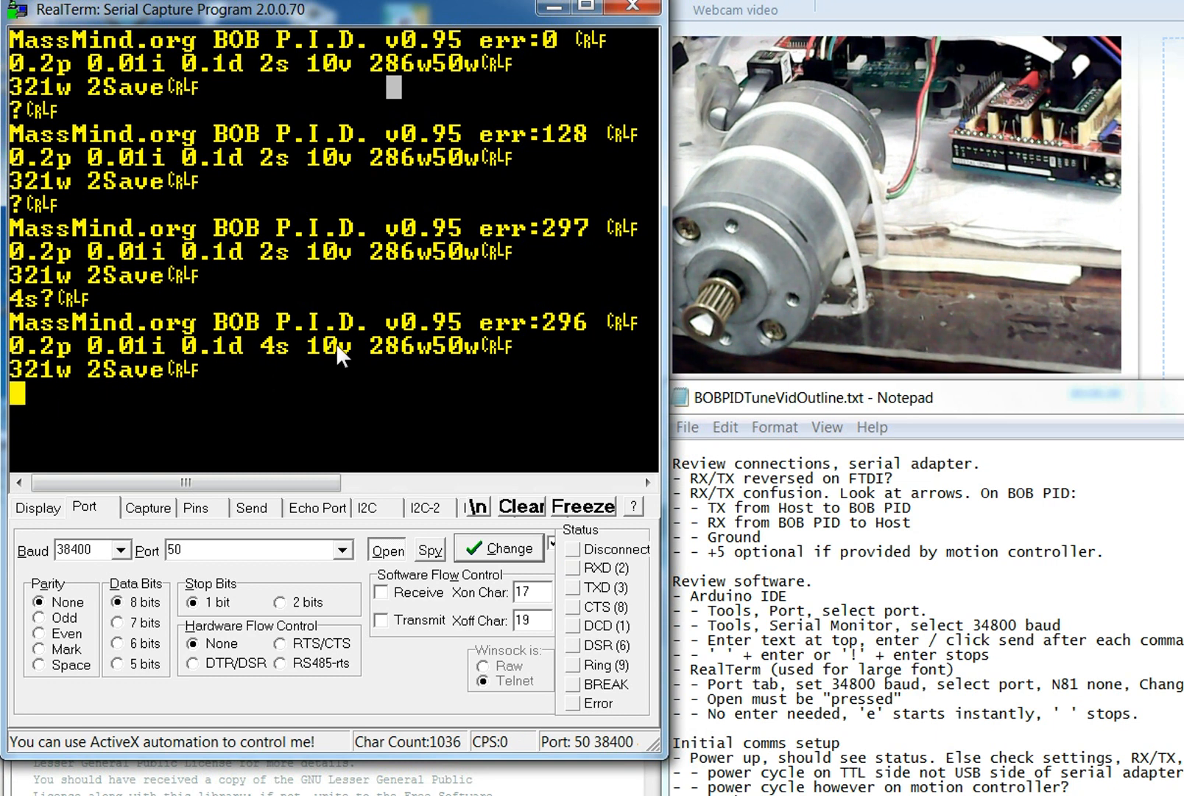
pyautogui.moveTo(166, 419)
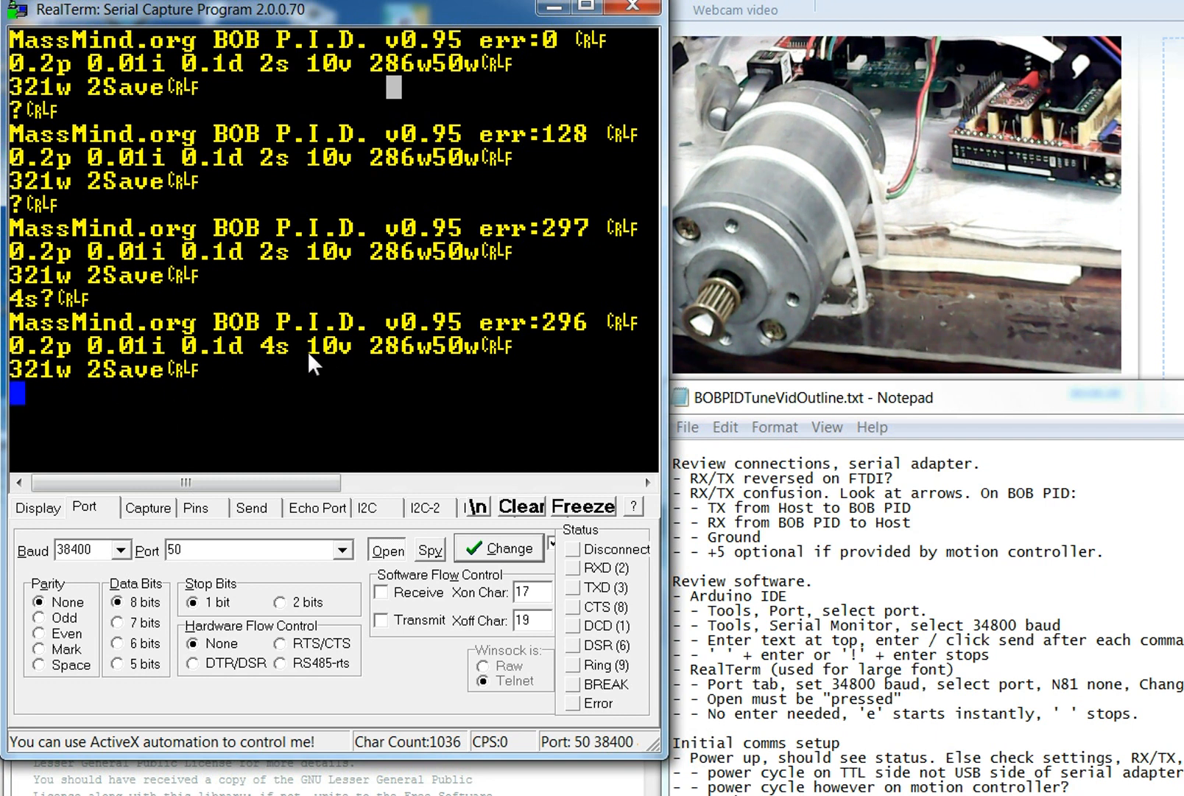
pyautogui.moveTo(346, 364)
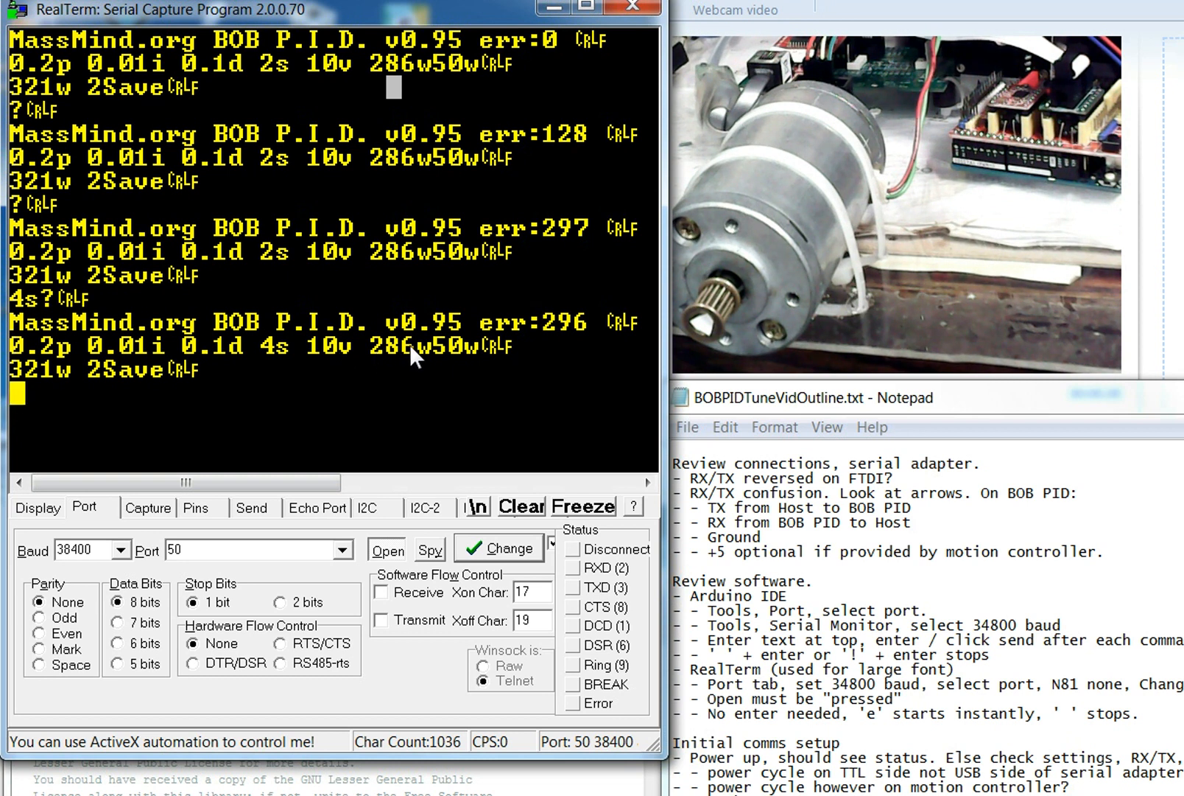
pyautogui.moveTo(376, 361)
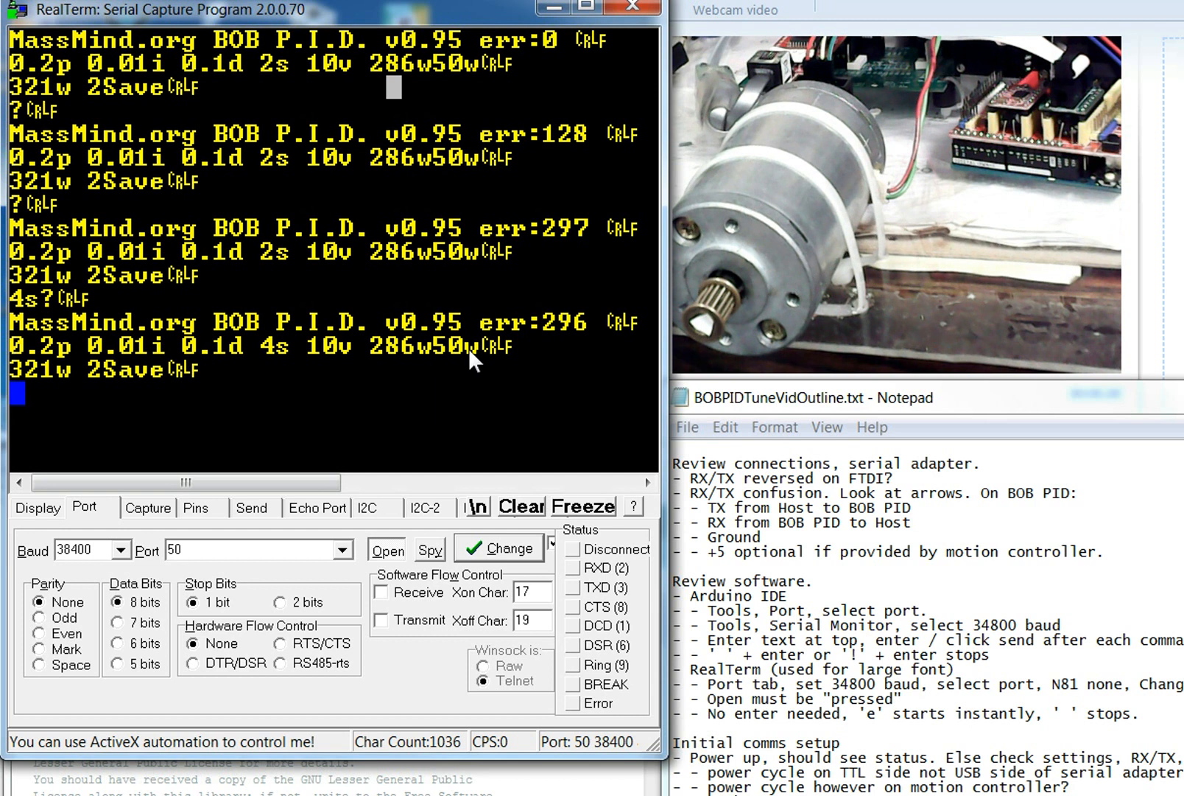
pyautogui.moveTo(447, 366)
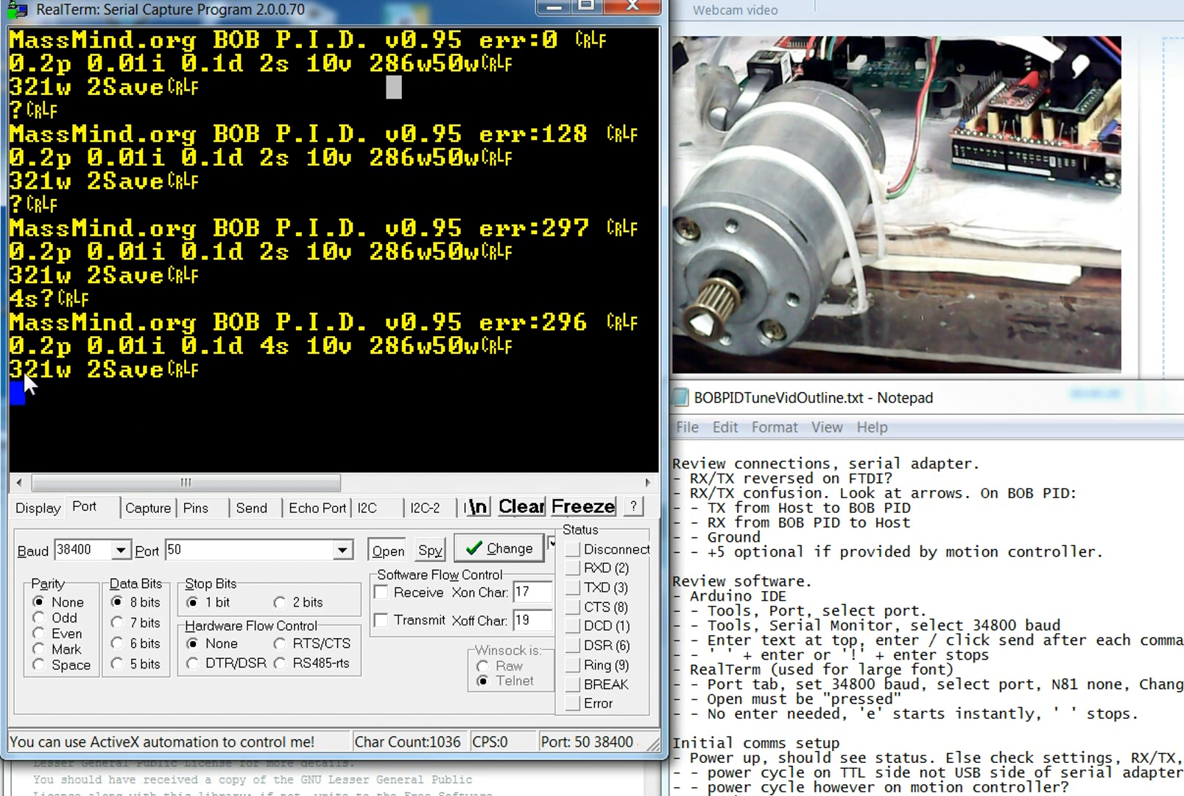
pyautogui.moveTo(132, 386)
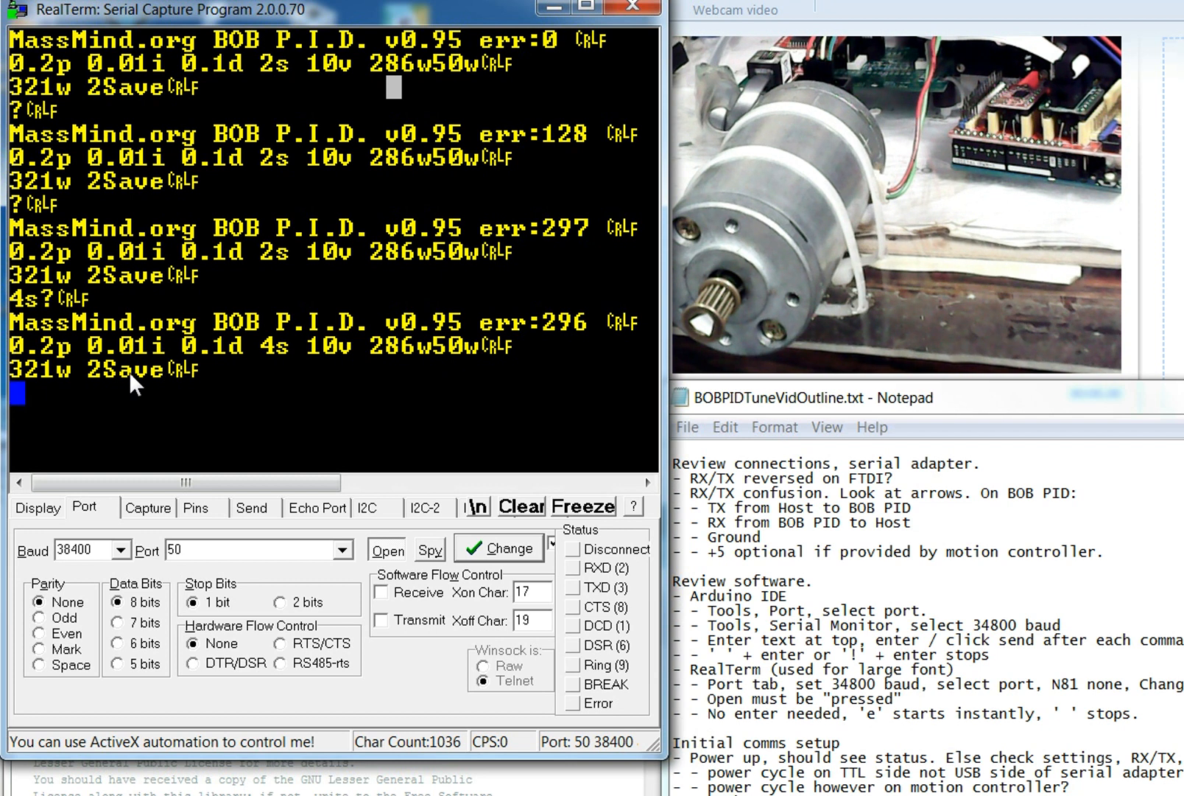
pyautogui.moveTo(147, 344)
pyautogui.write('e!')
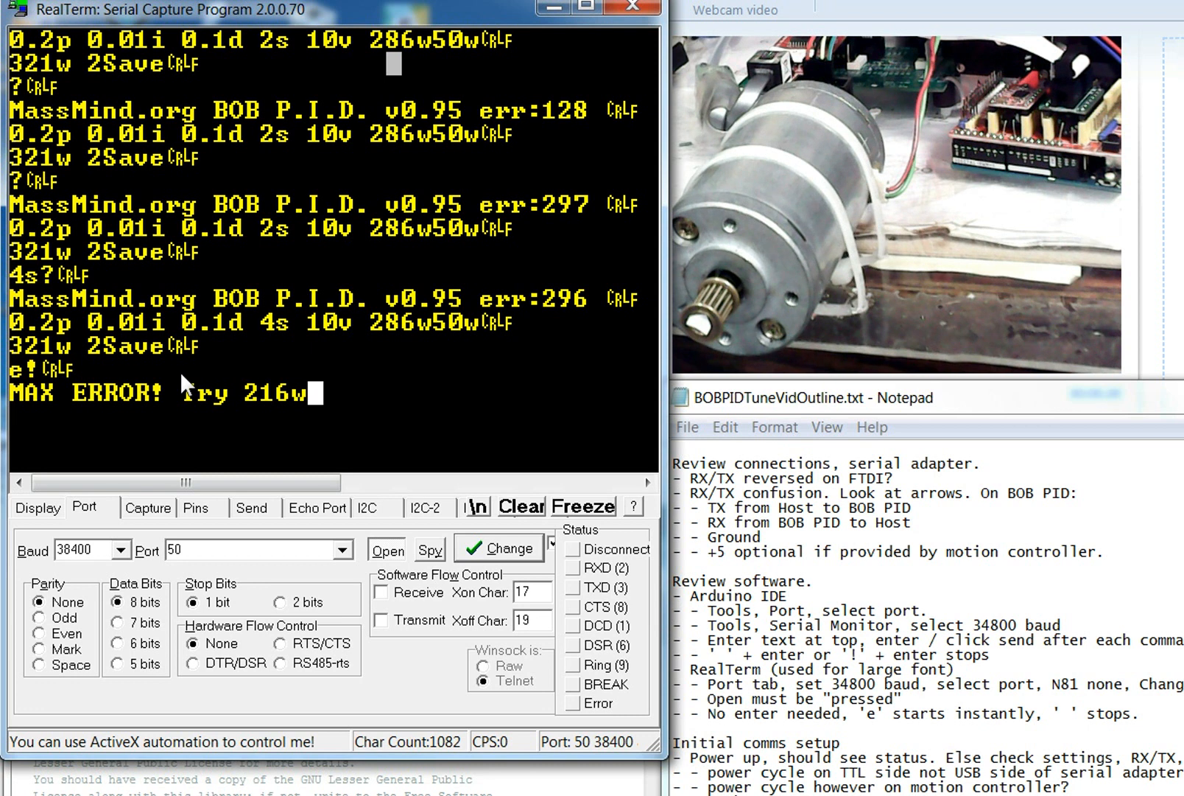
pyautogui.moveTo(370, 310)
pyautogui.write('216w')
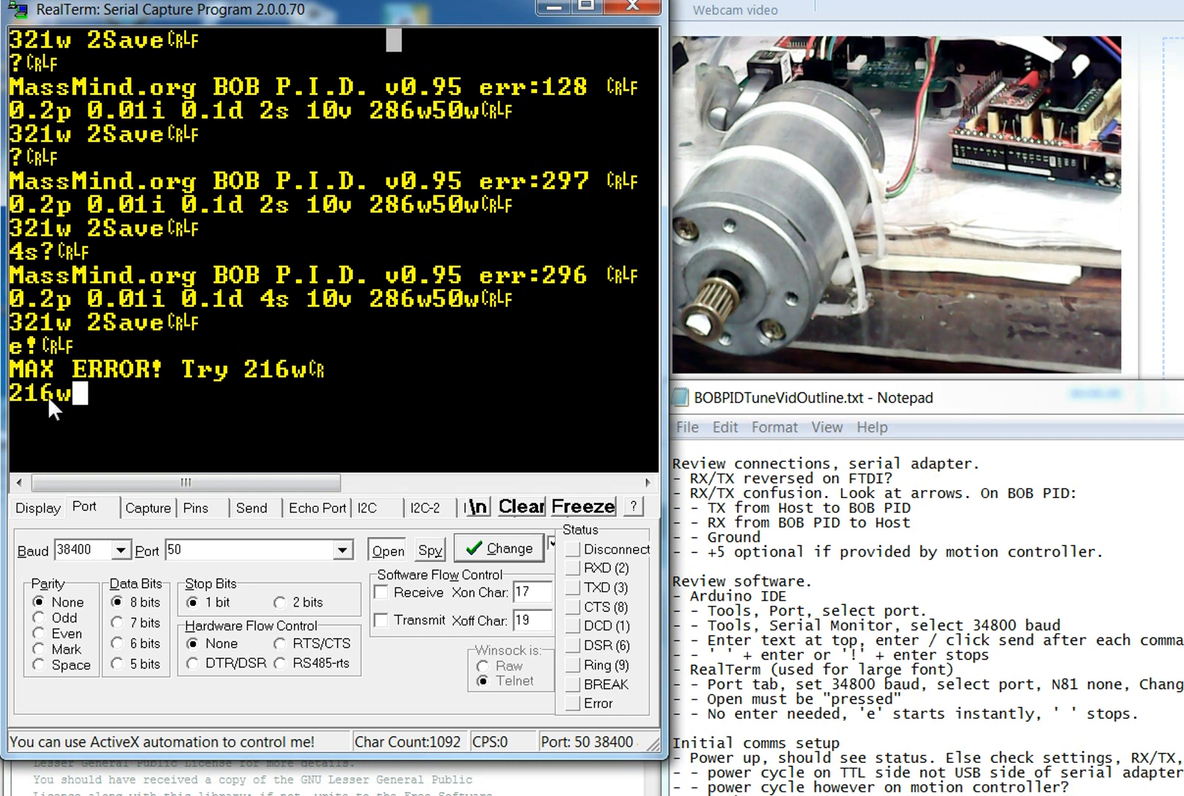
pyautogui.moveTo(52, 408)
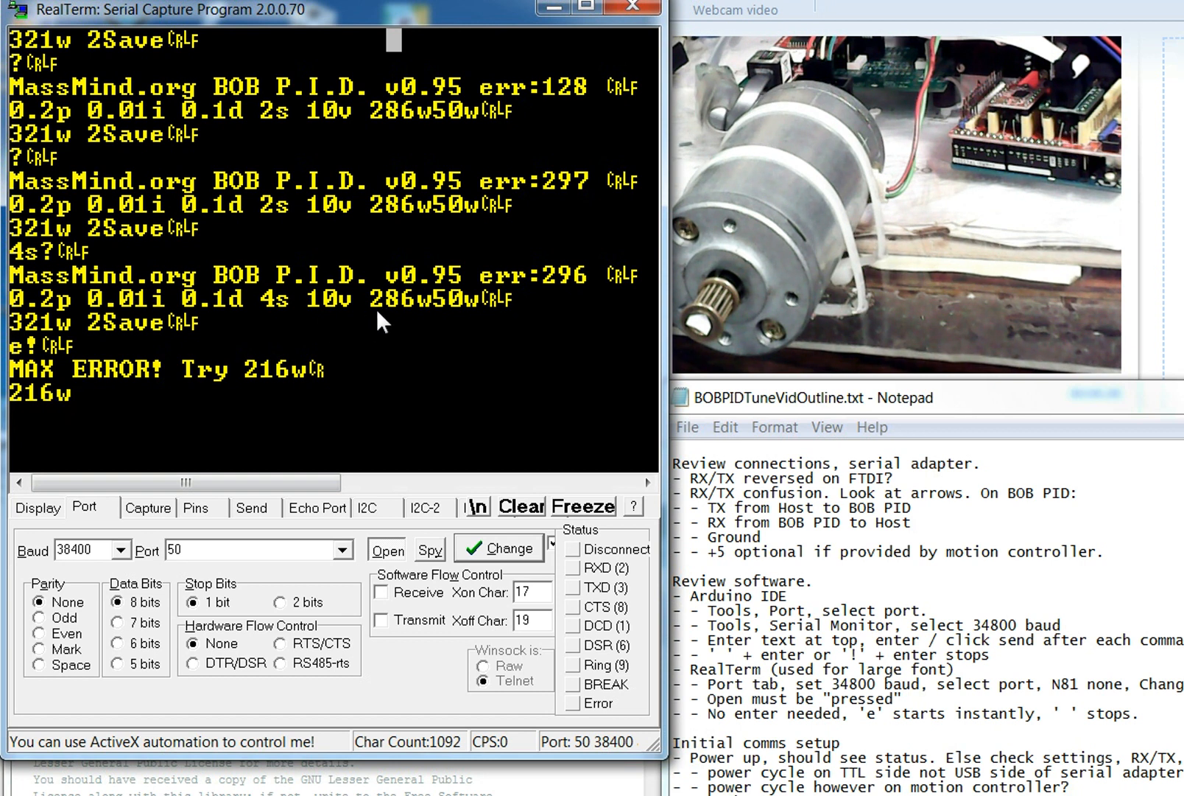
pyautogui.moveTo(415, 304)
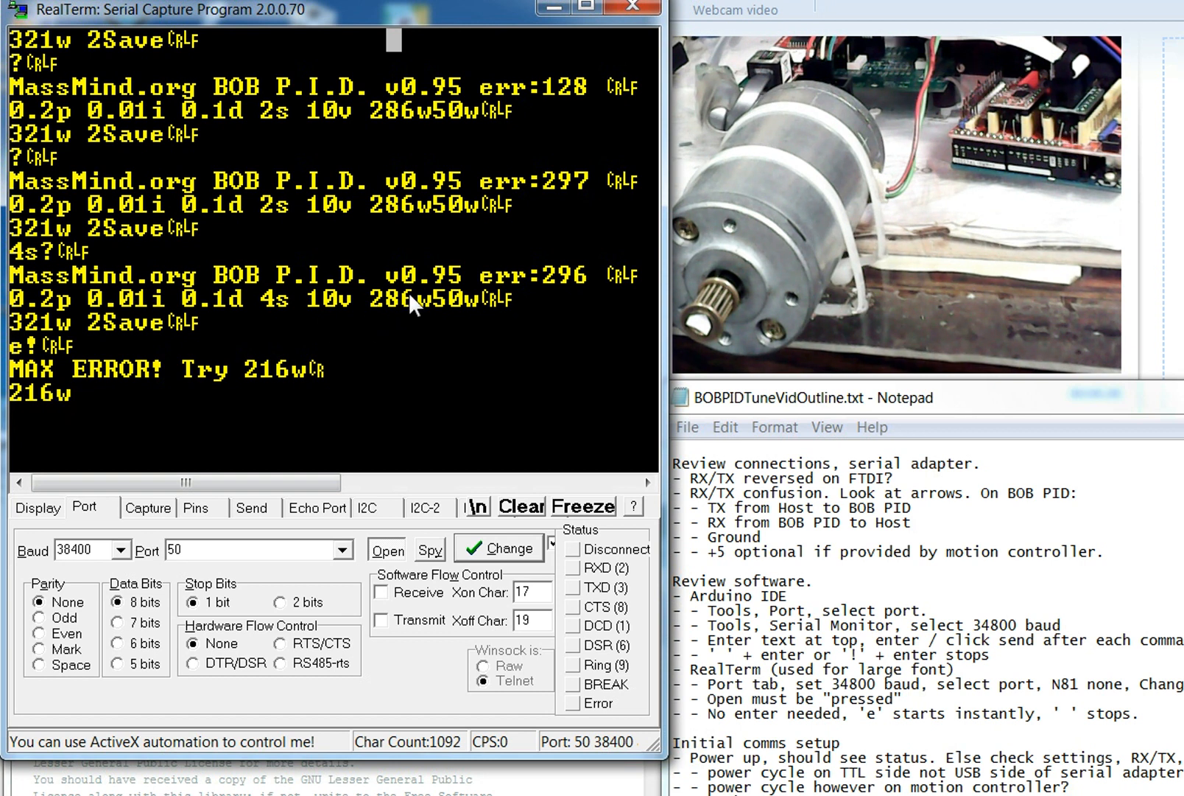
pyautogui.moveTo(422, 319)
pyautogui.write('?')
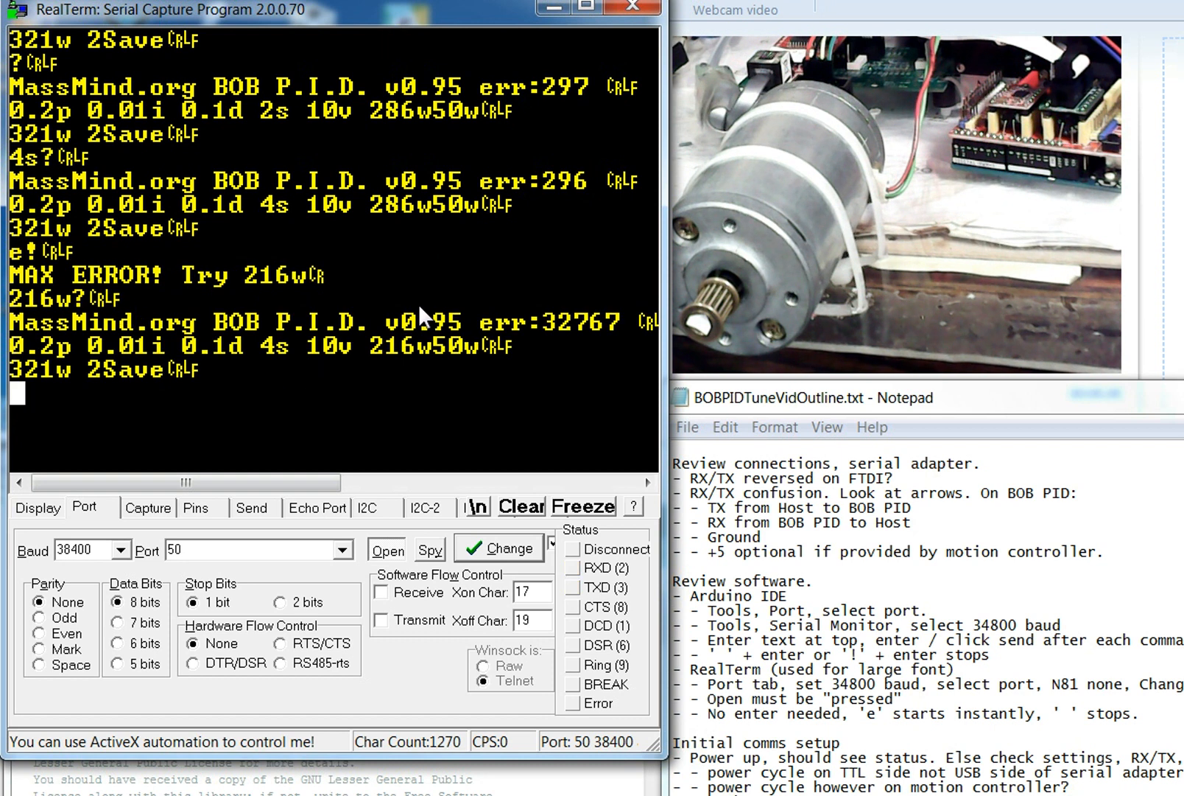
pyautogui.moveTo(485, 418)
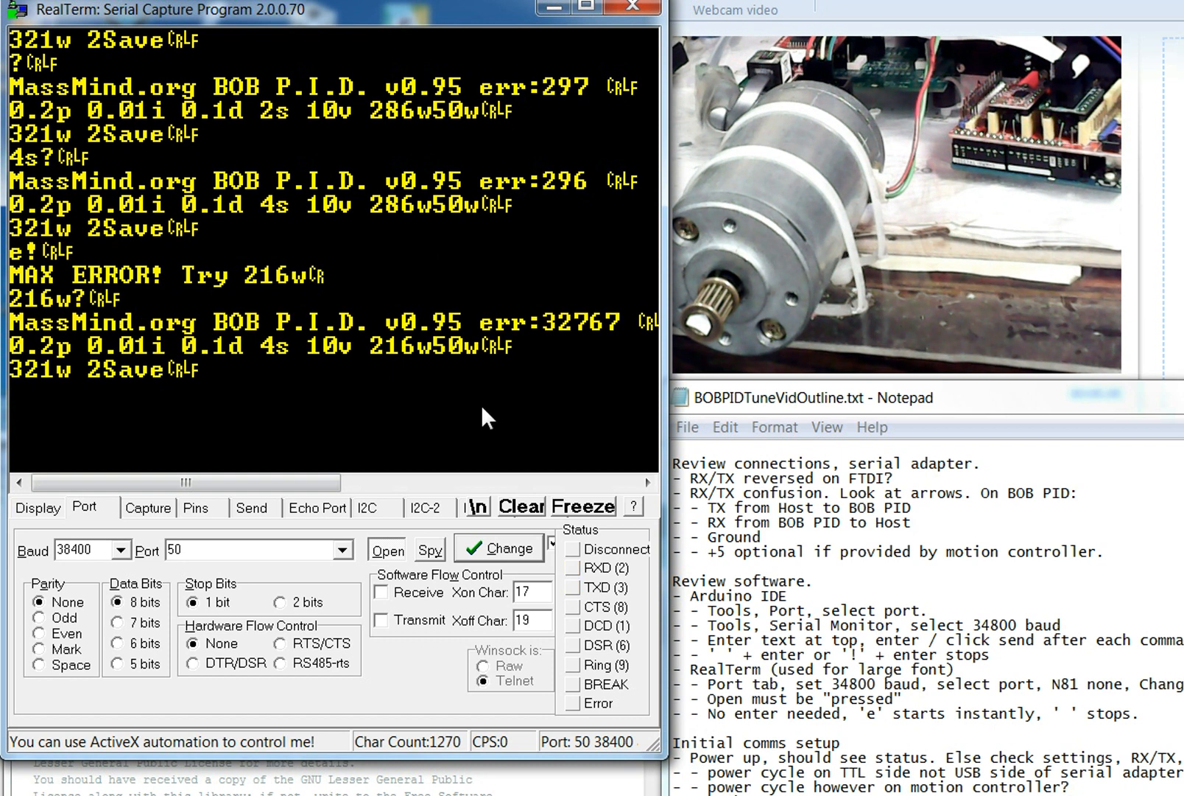
# Enable the controller with e and send trial proportional gains 1p and .1p
pyautogui.write('e')
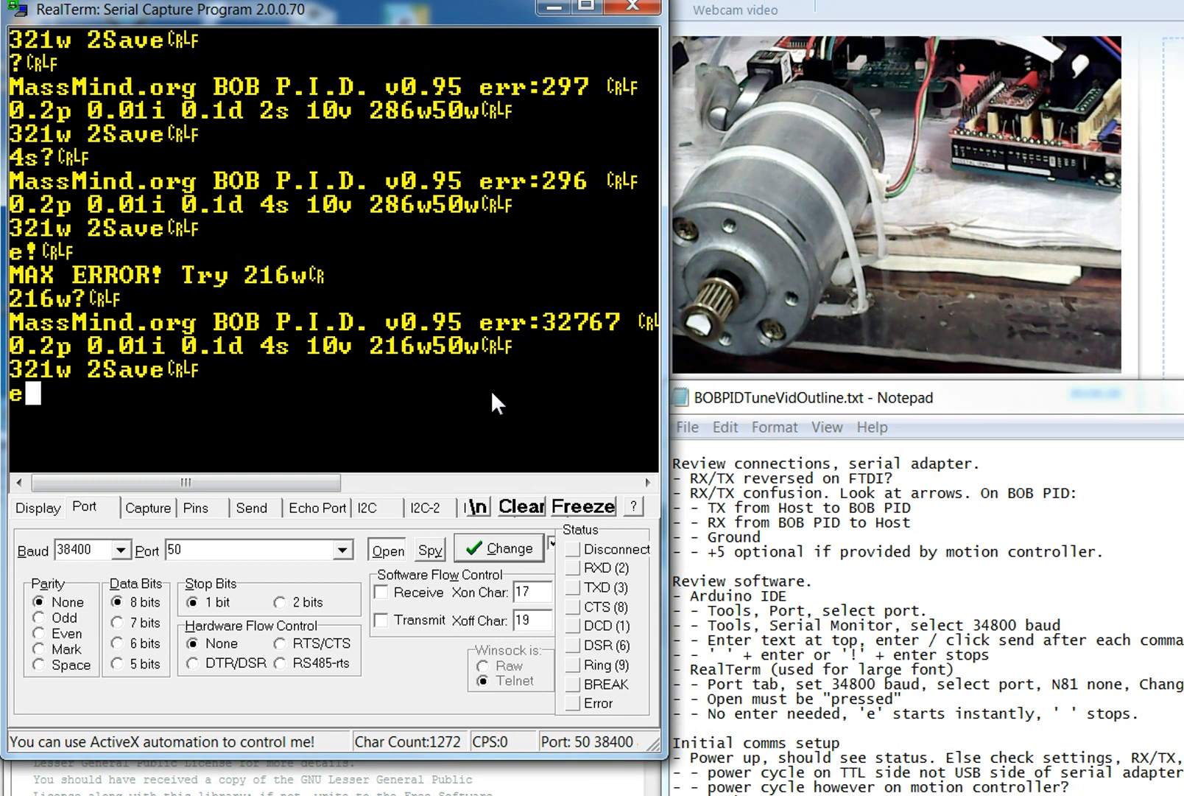
pyautogui.write('1')
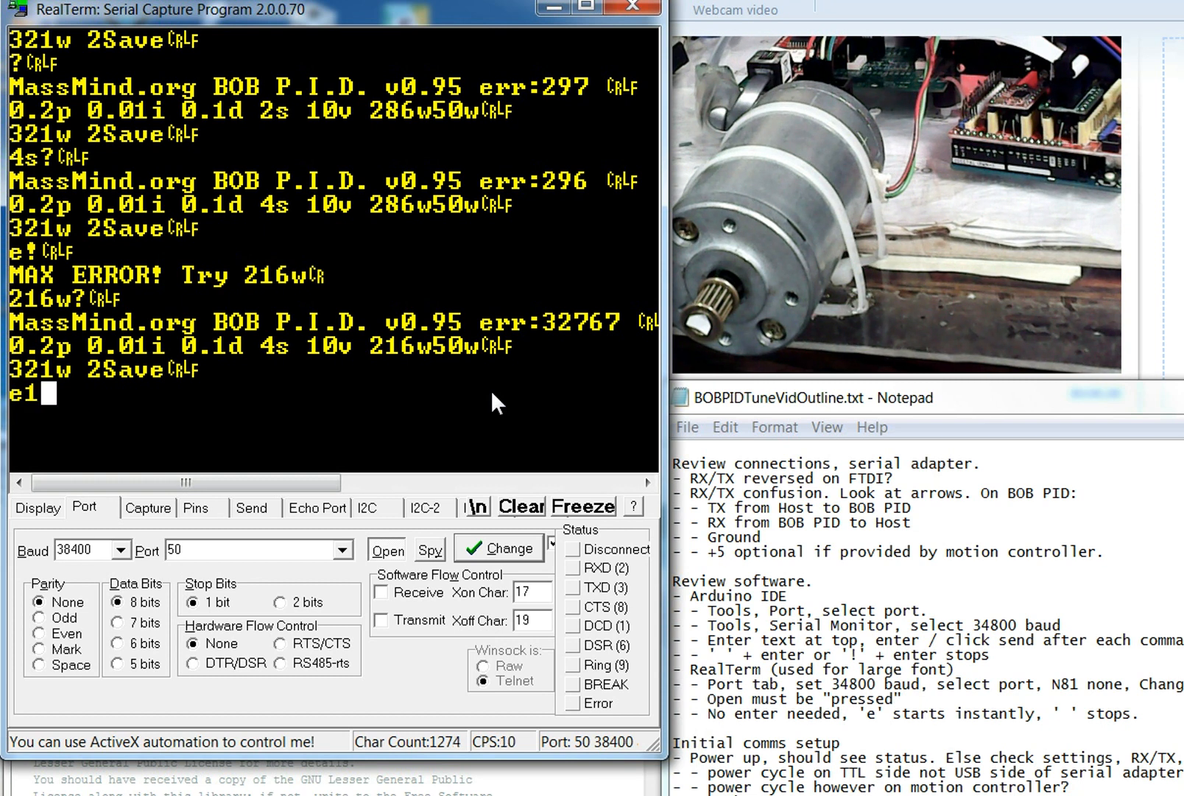
pyautogui.write('p')
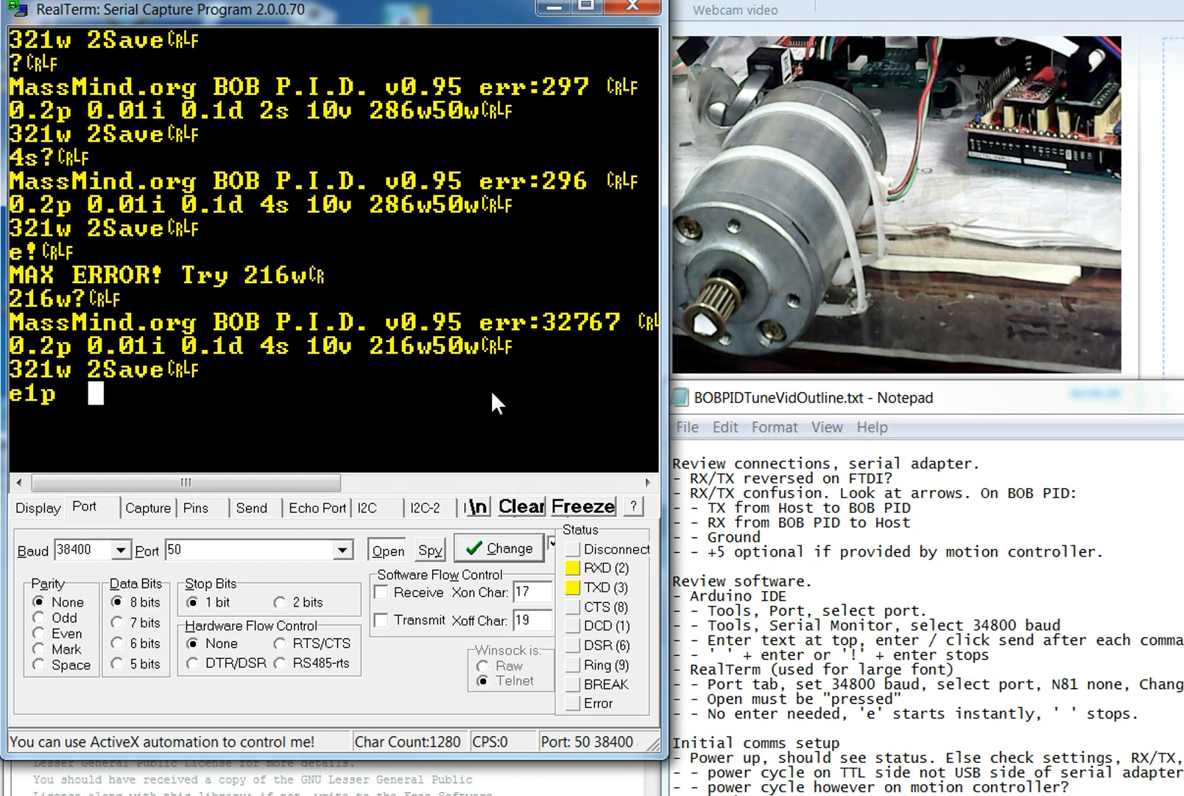
pyautogui.write('.1p')
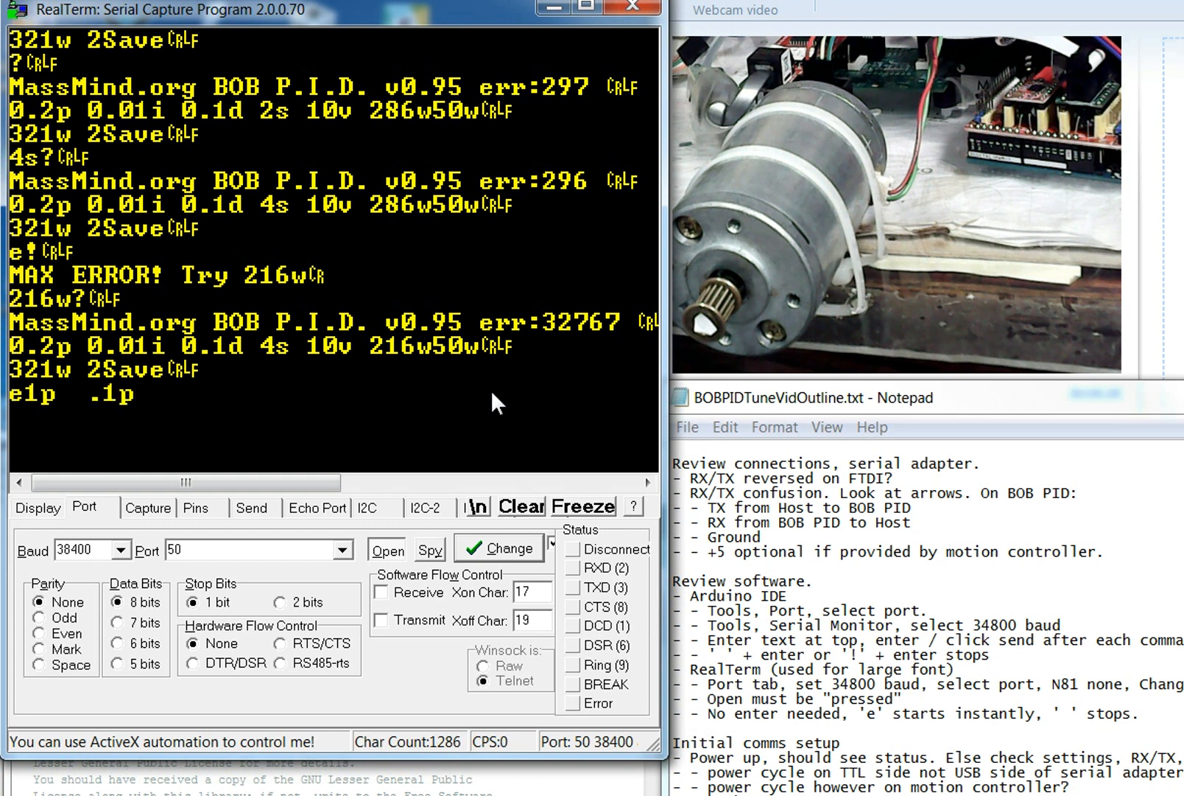
pyautogui.write('pe')
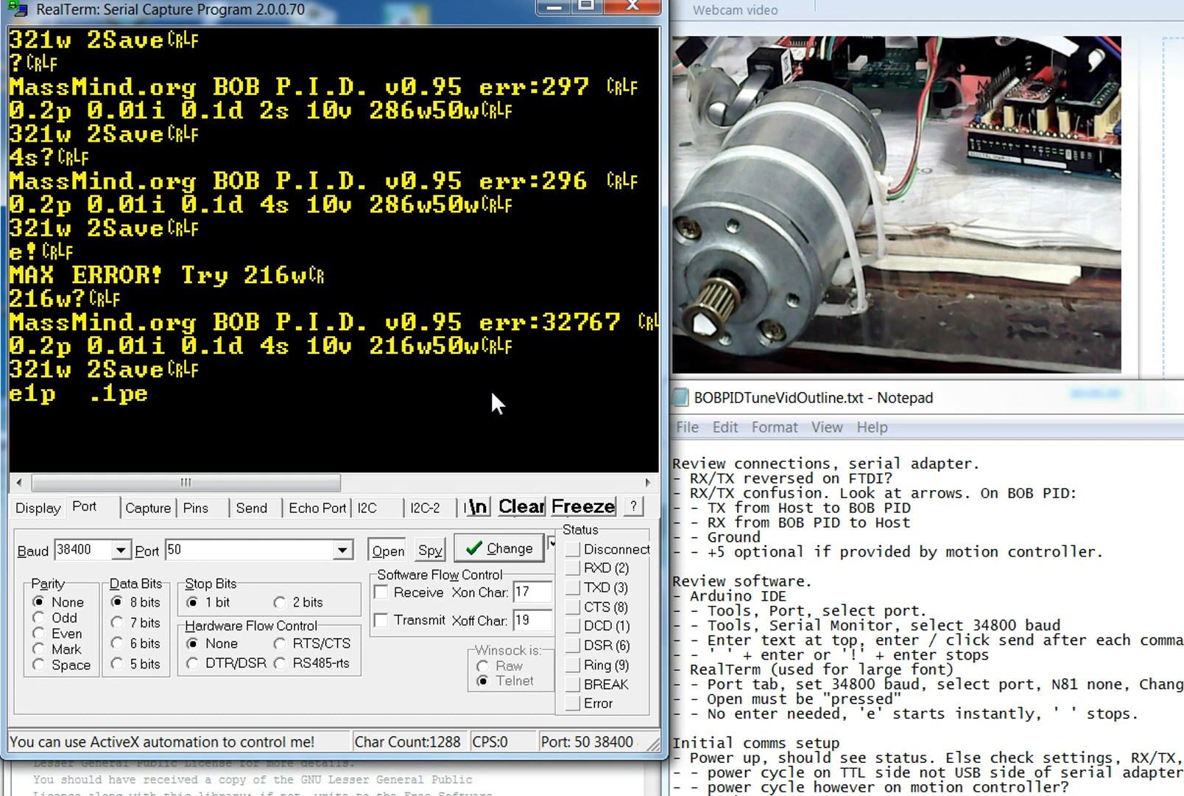
# Send proportional gains .2p and .3p, then test move values 100, 1000, 10000
pyautogui.write('.2p')
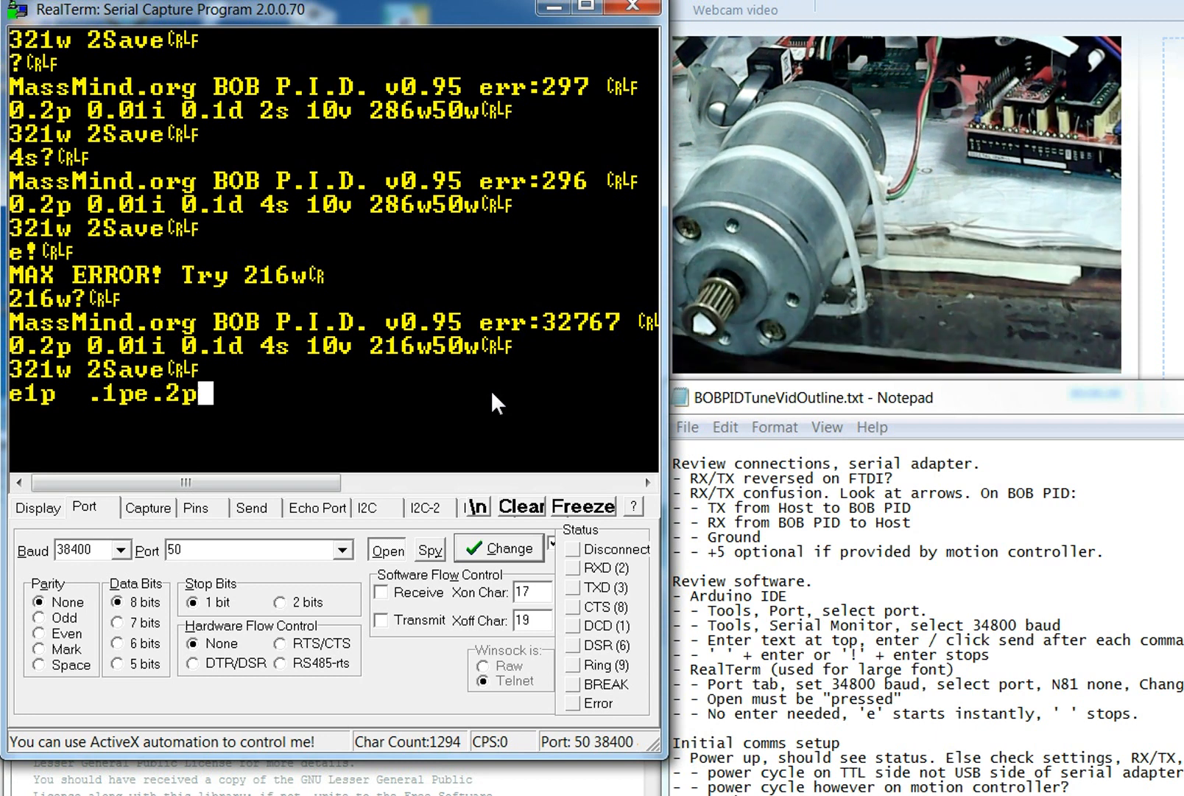
pyautogui.write('.3p.4p')
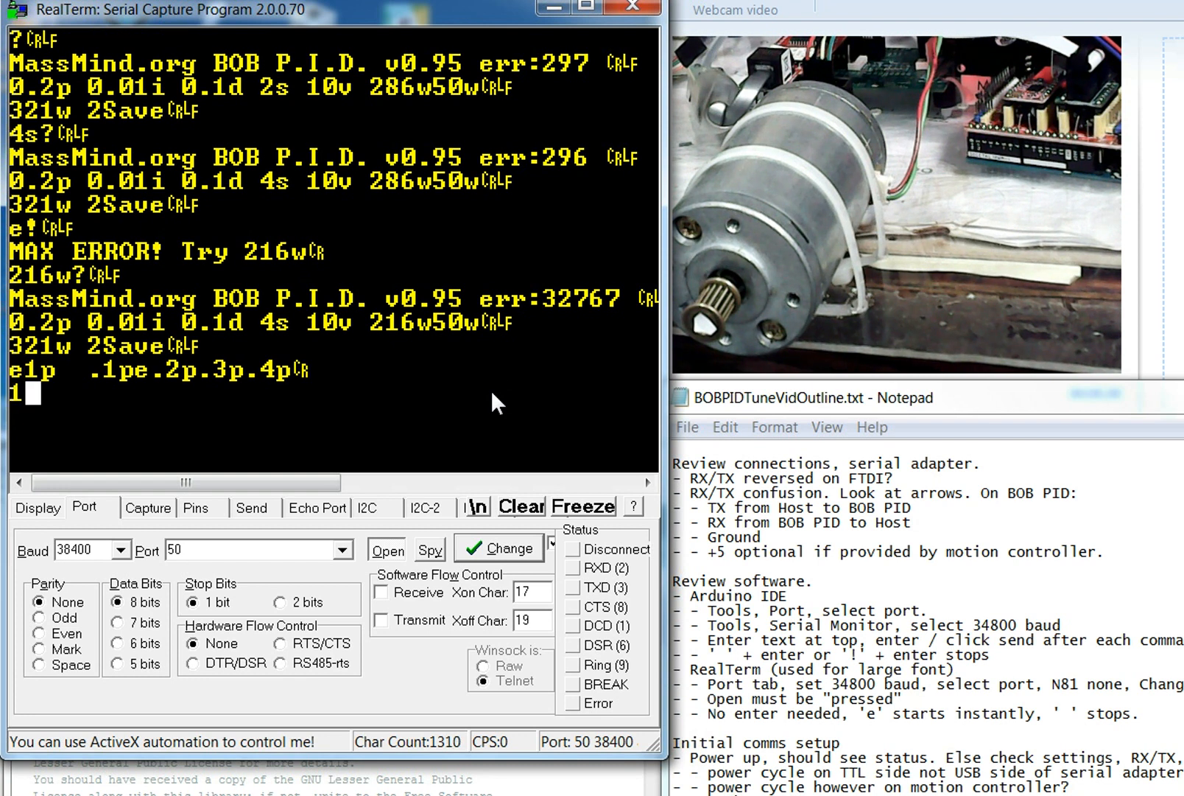
pyautogui.write('00')
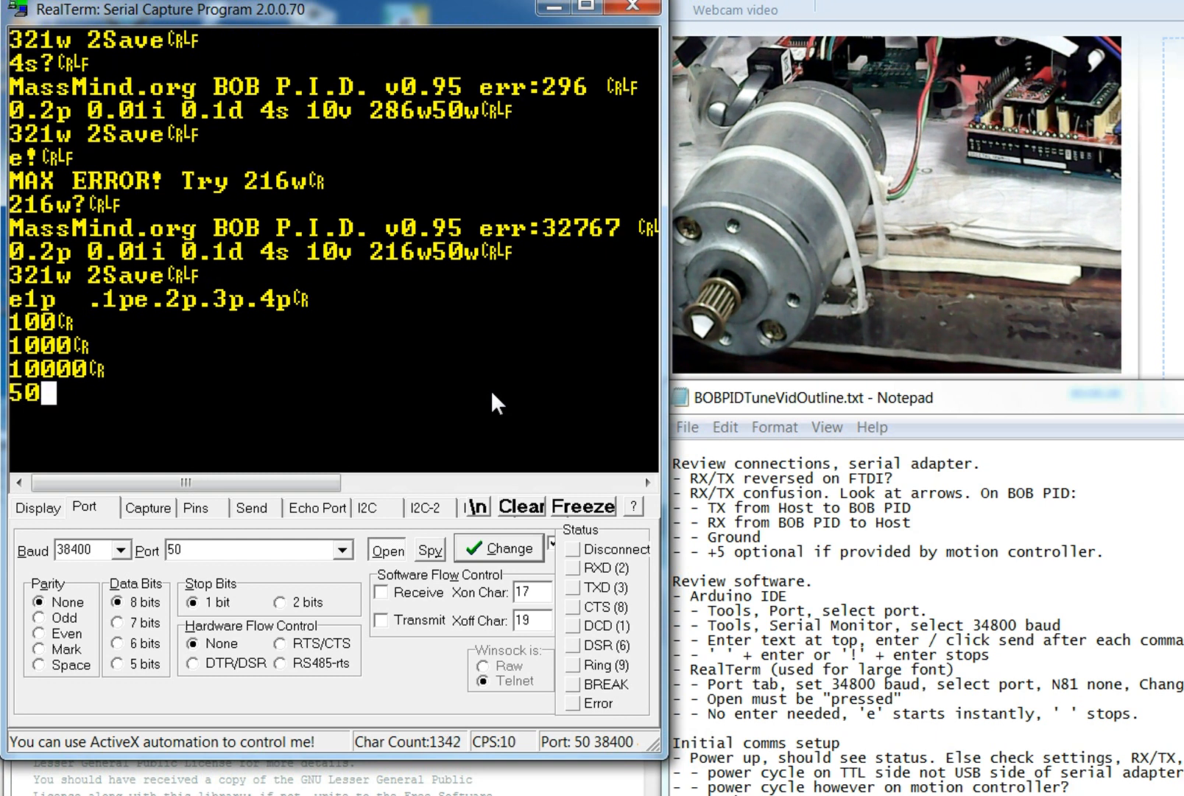
# Set velocity with 50v and command a test move to 10000
pyautogui.write('v')
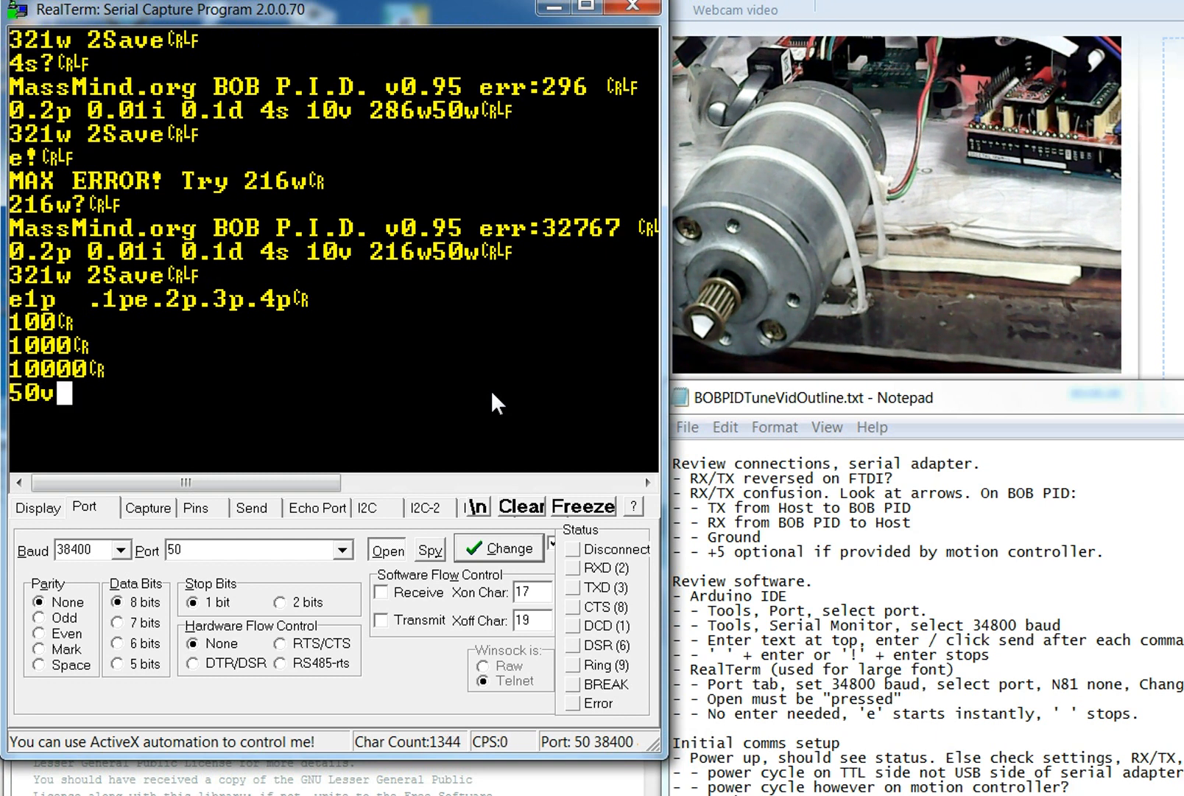
pyautogui.write('1')
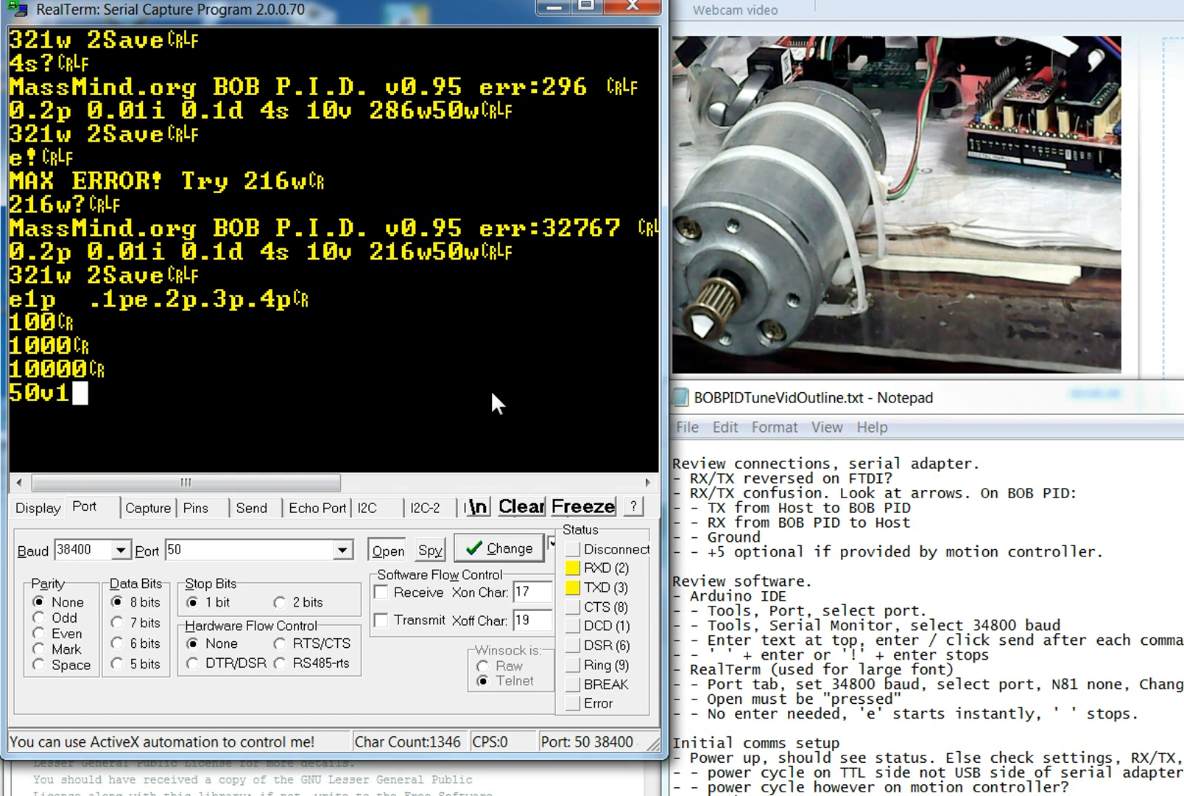
pyautogui.write('0000')
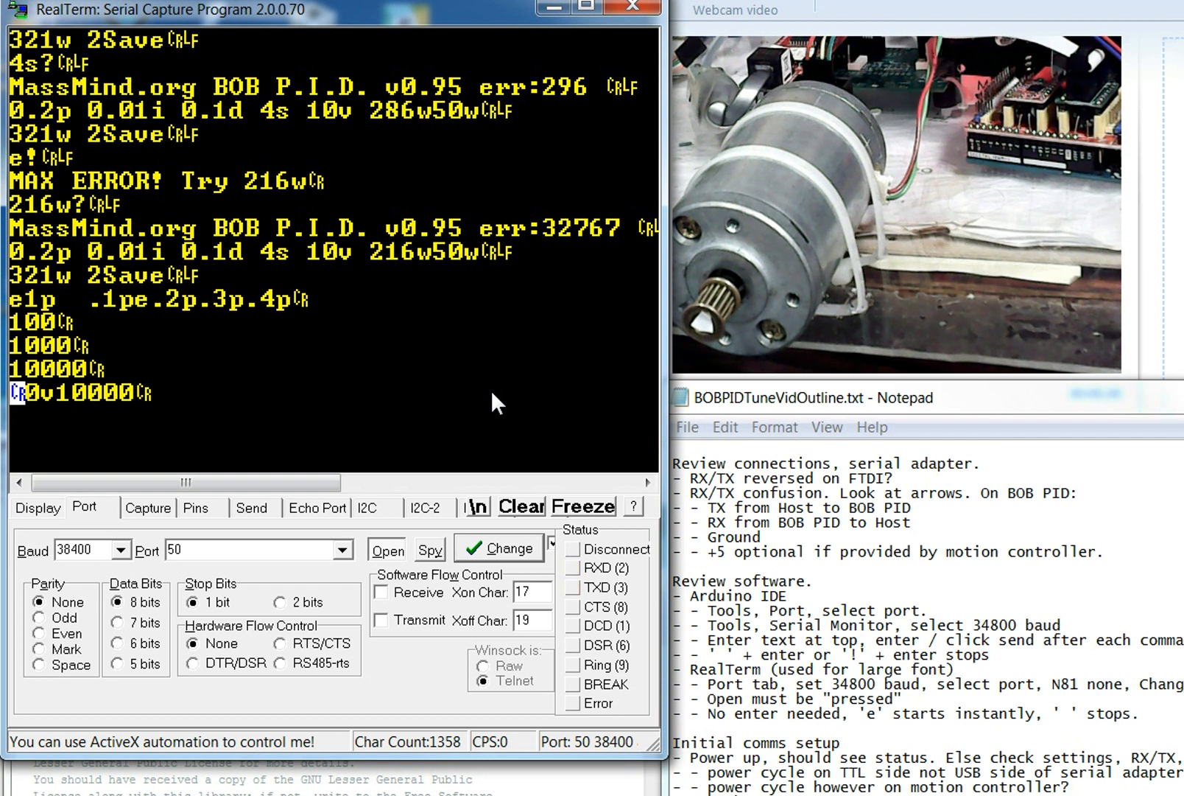
# Send integral gains .1i then .05i with test moves to ±1000 and -10000, re-enabling with e
pyautogui.write('.1i')
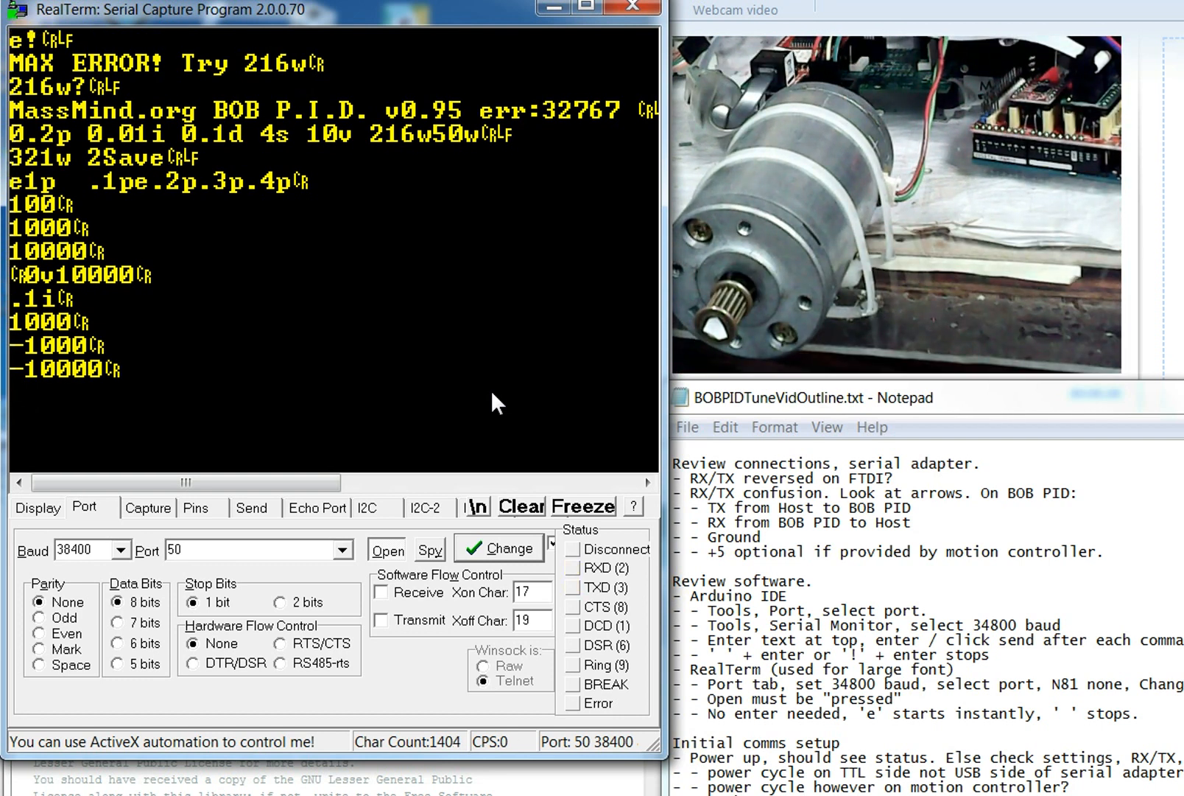
pyautogui.write('.05i')
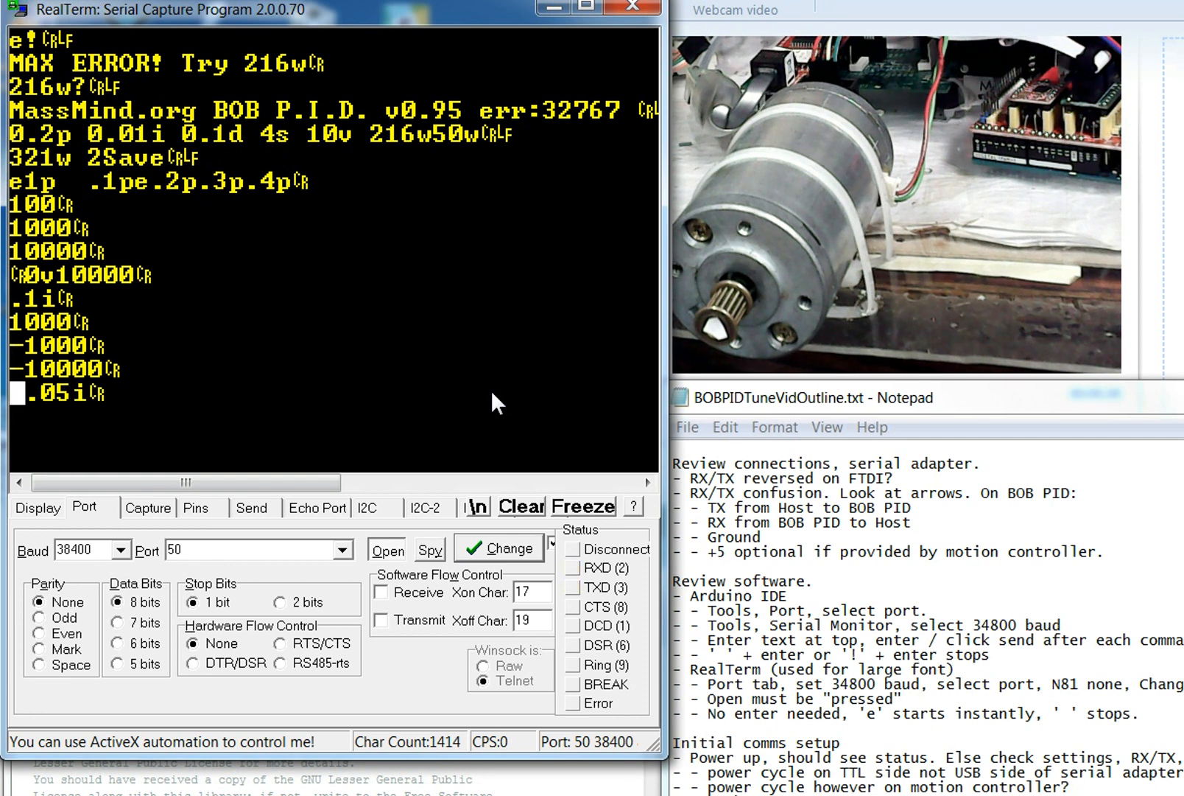
pyautogui.write('-10000')
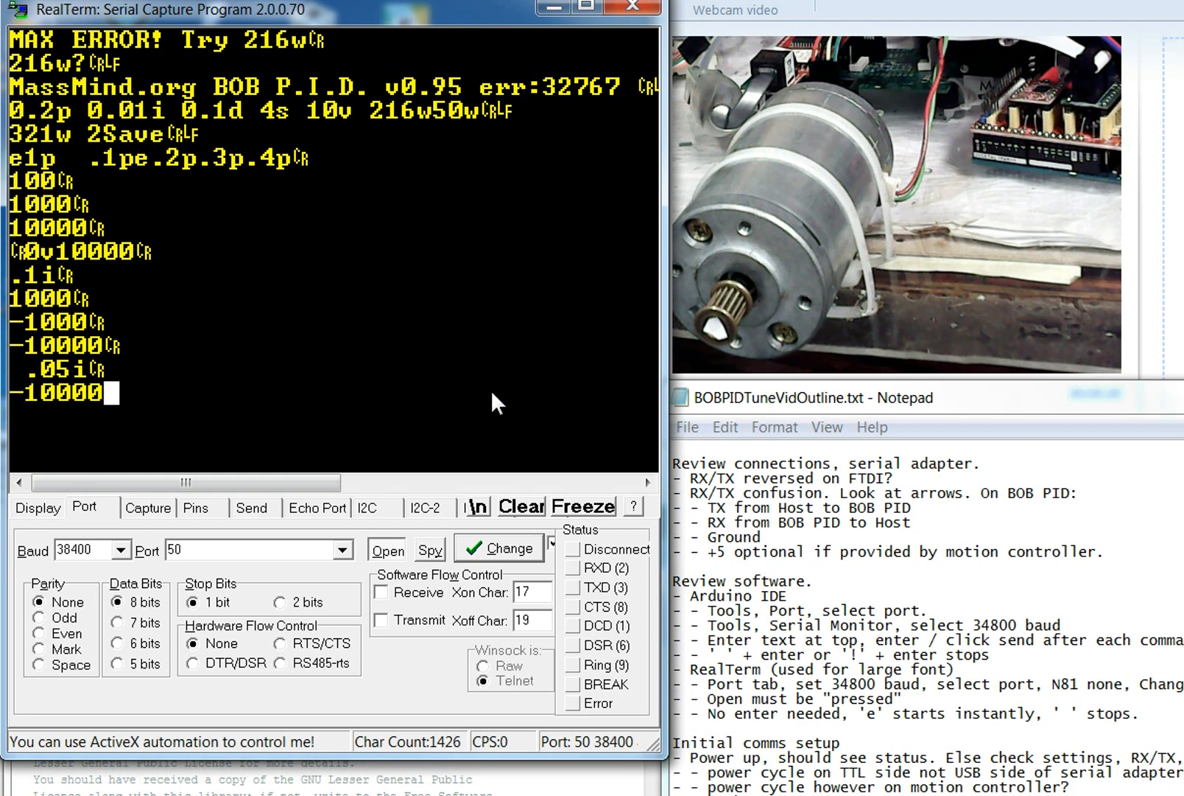
pyautogui.write('e')
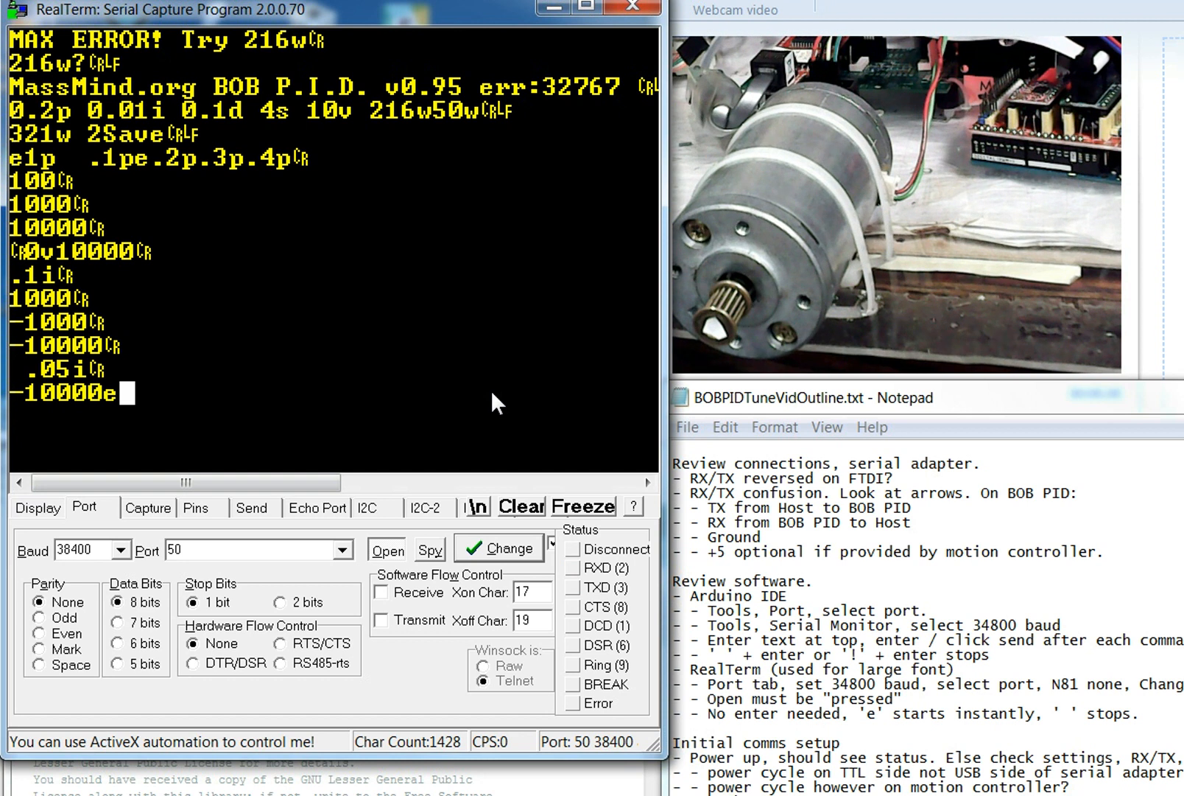
pyautogui.write('-10000')
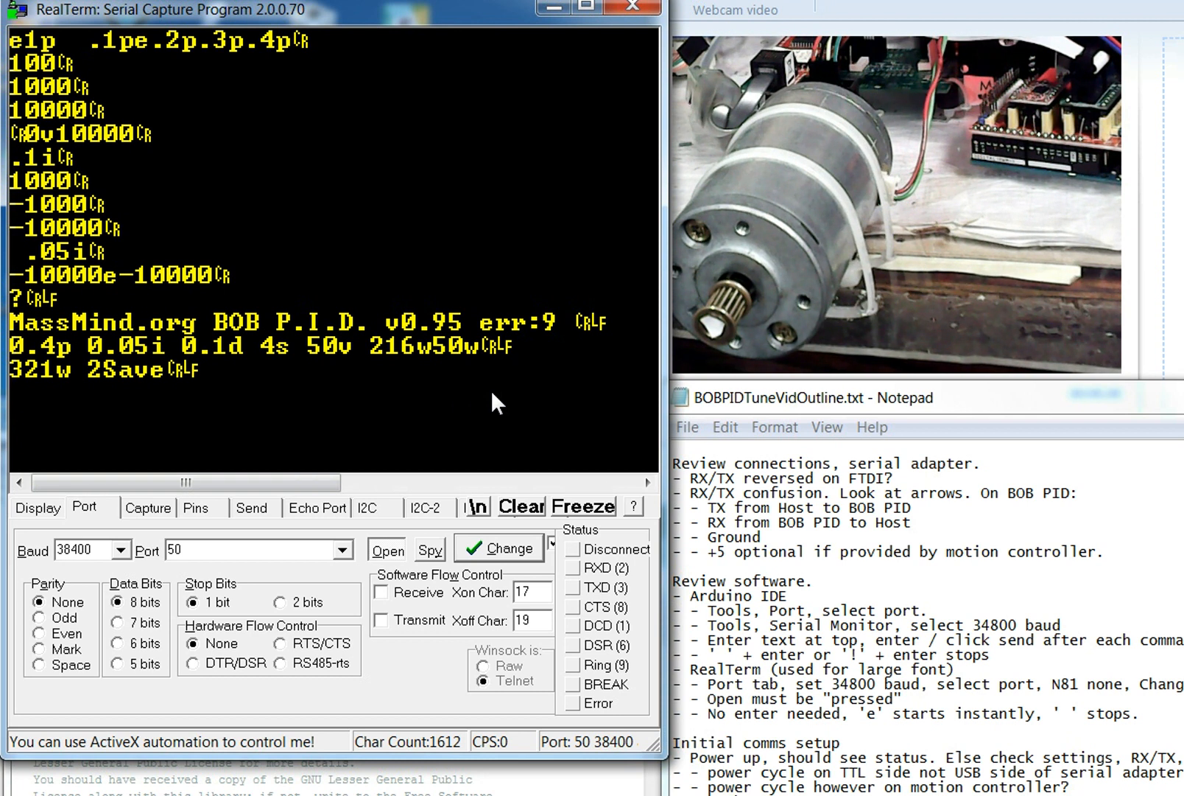
# Send 321w to save the tuned PID settings on the controller
pyautogui.write('321w?')
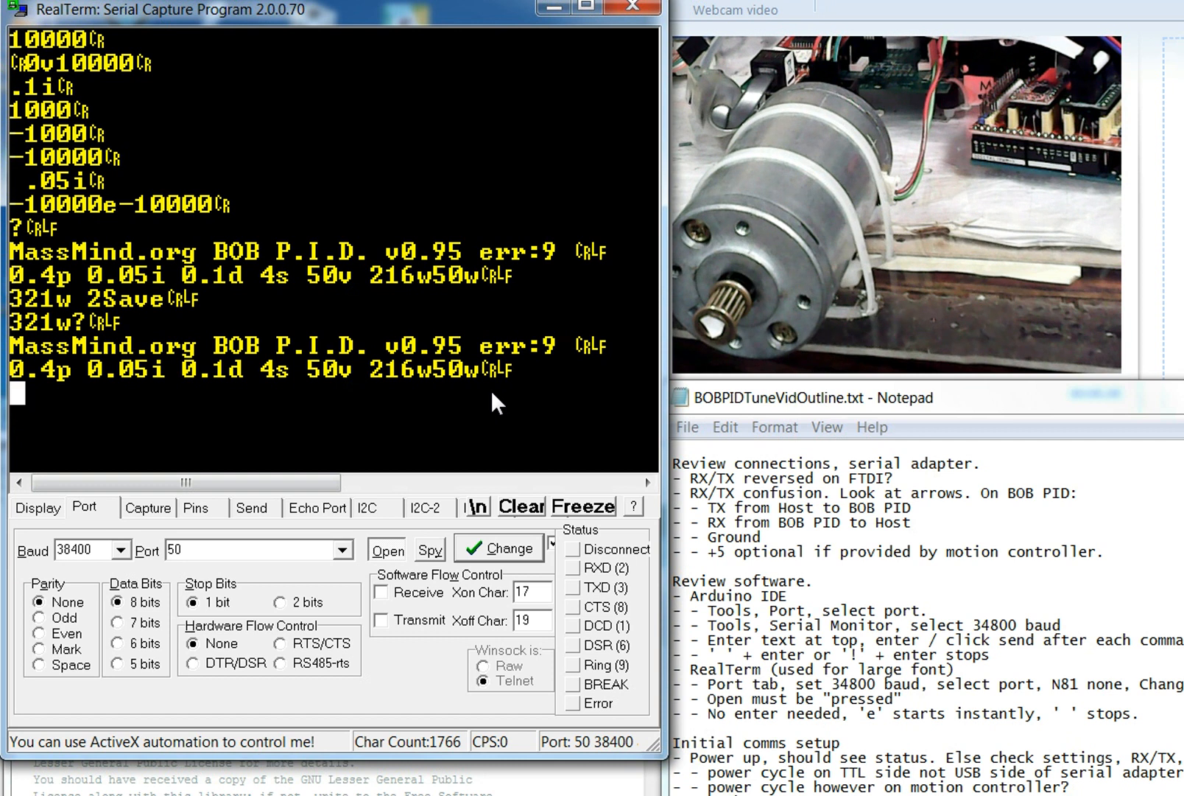
# Send 60w to the controller so its status line reads 216w60w
pyautogui.write('60')
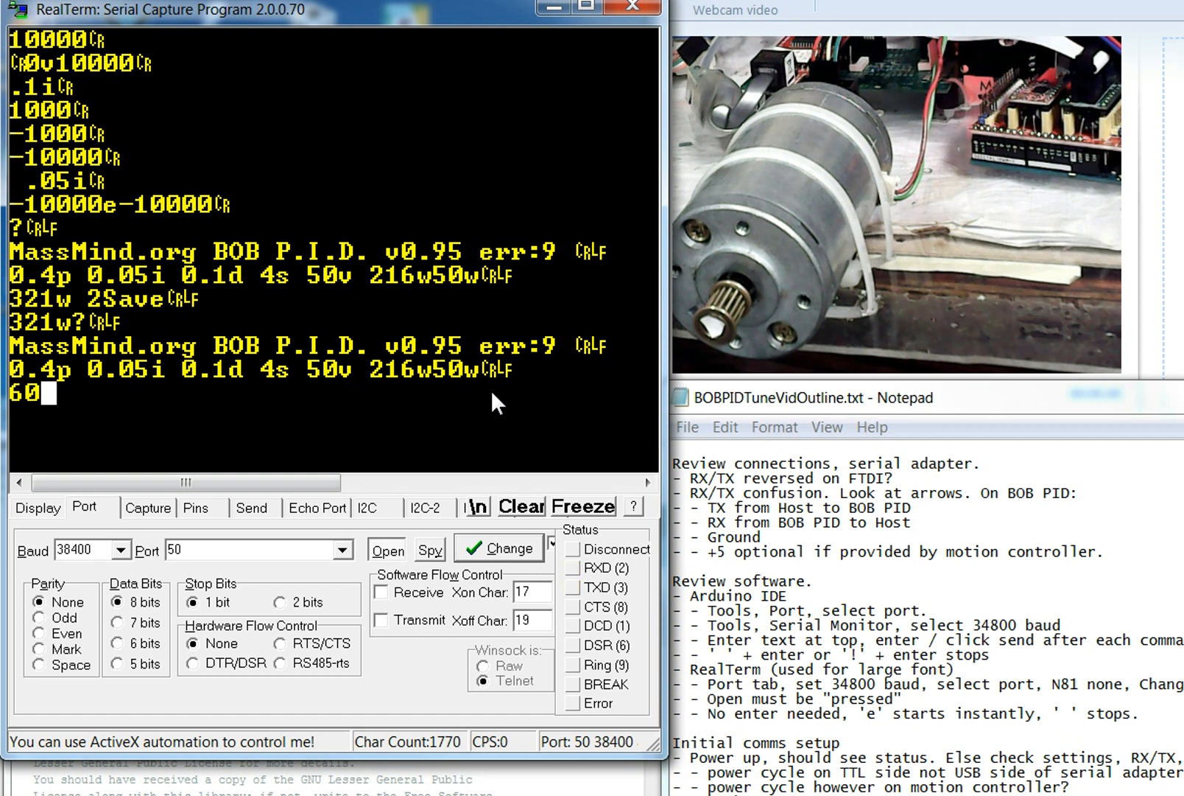
pyautogui.write('w?')
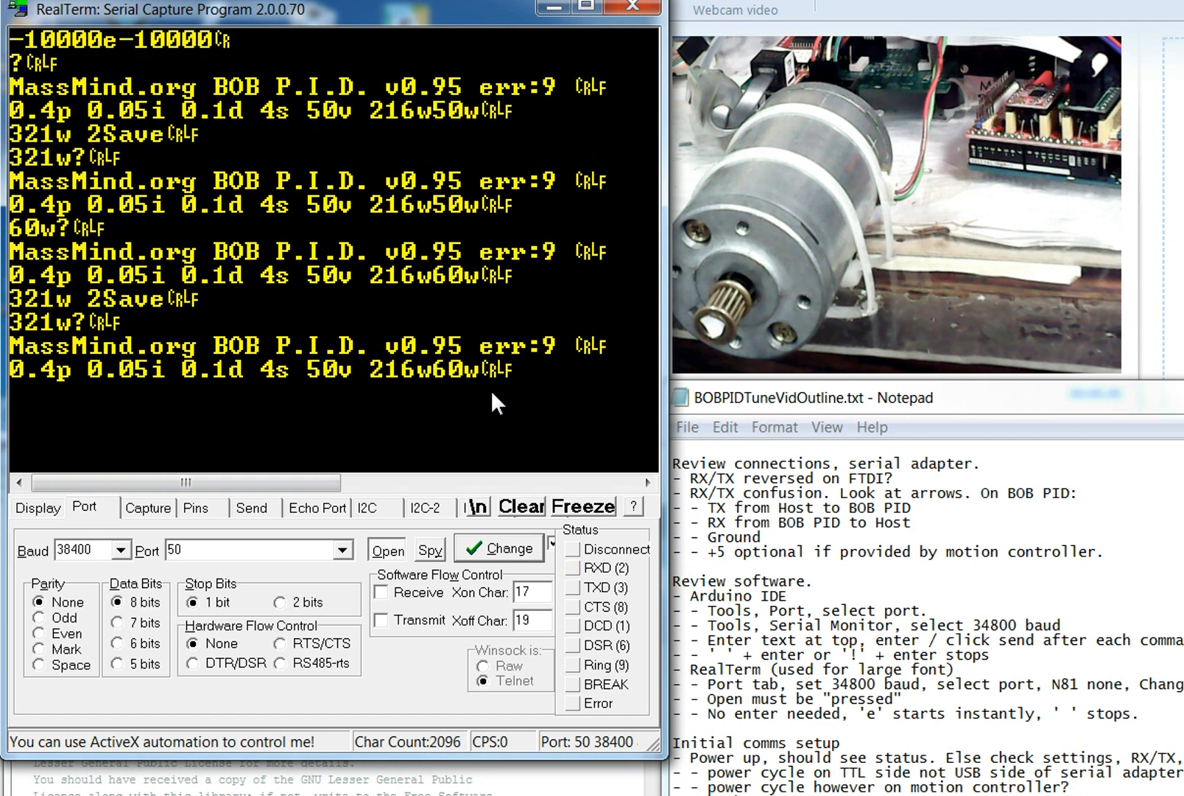
pyautogui.moveTo(23, 382)
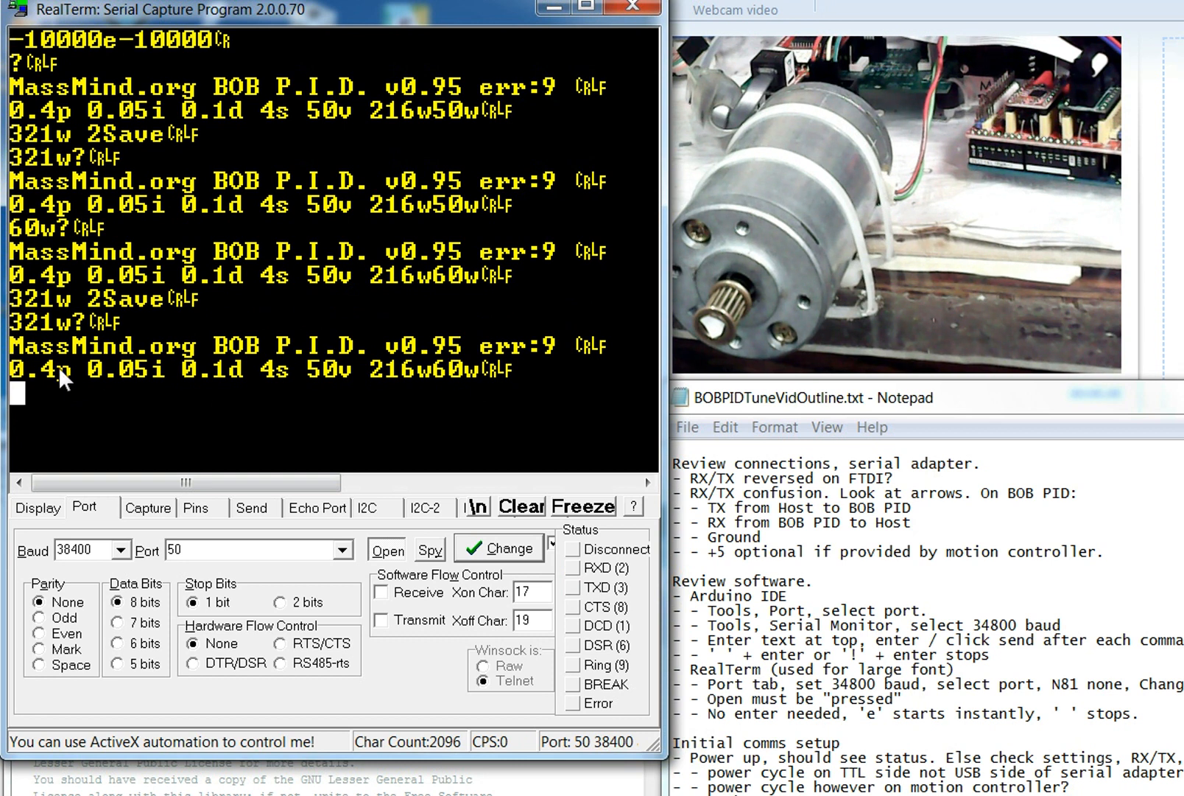
pyautogui.moveTo(254, 382)
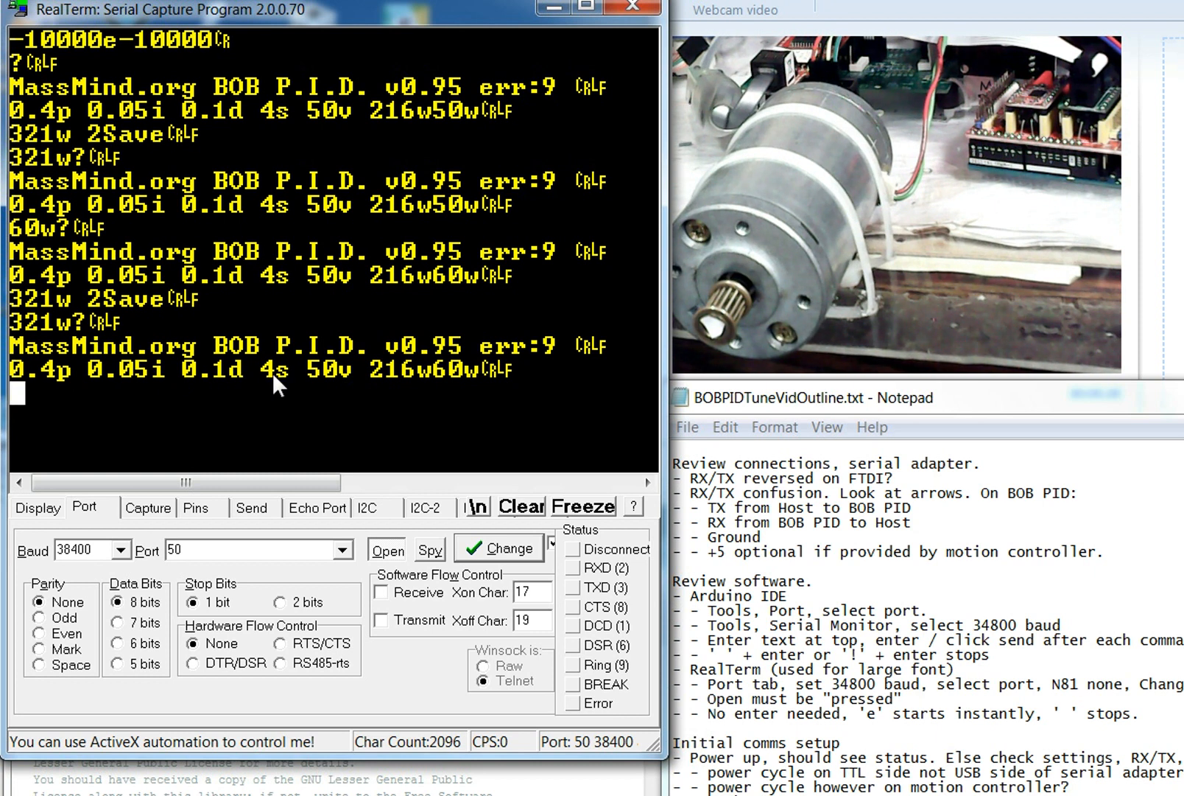
pyautogui.moveTo(316, 378)
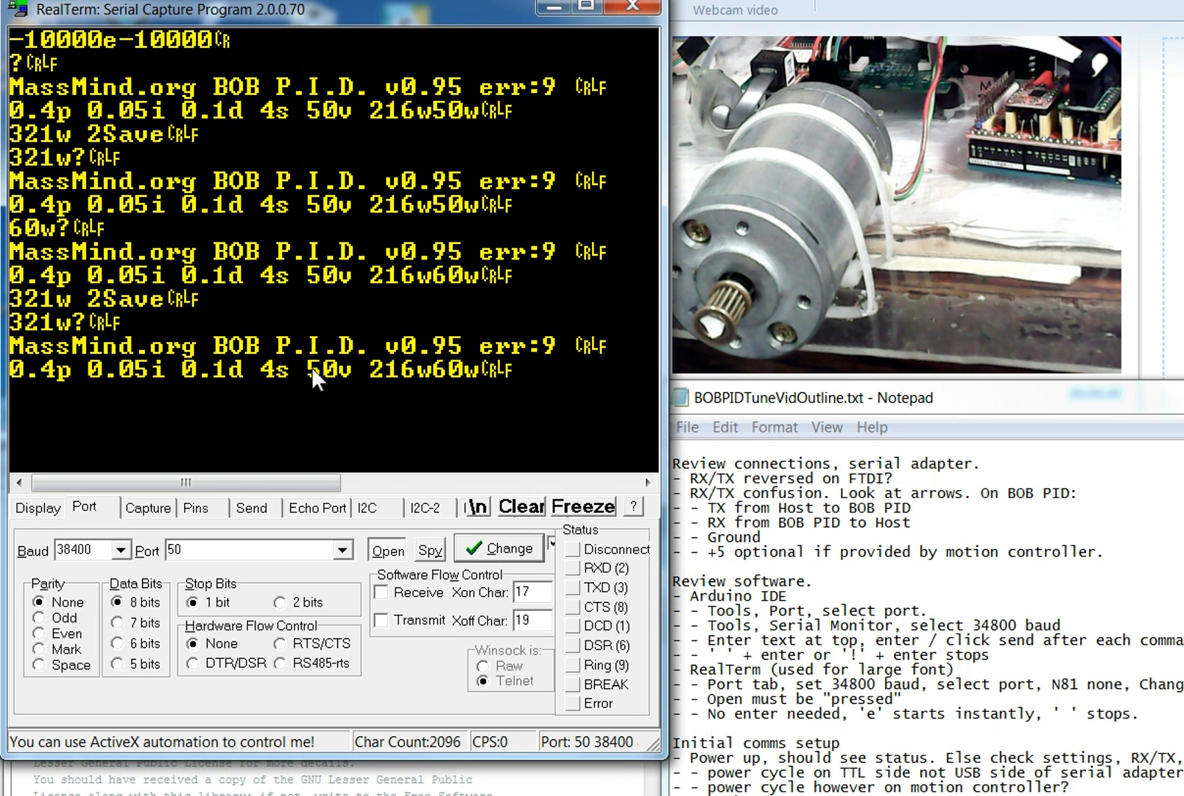
pyautogui.moveTo(282, 388)
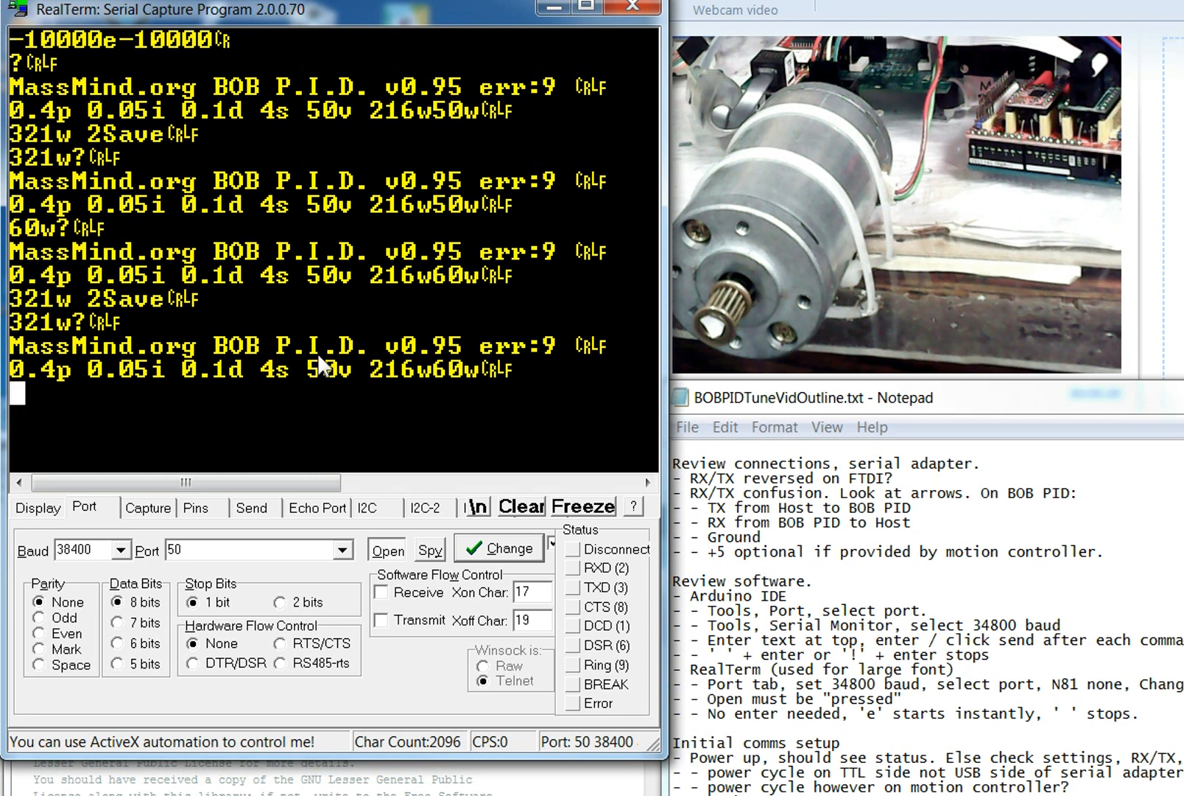
pyautogui.moveTo(309, 405)
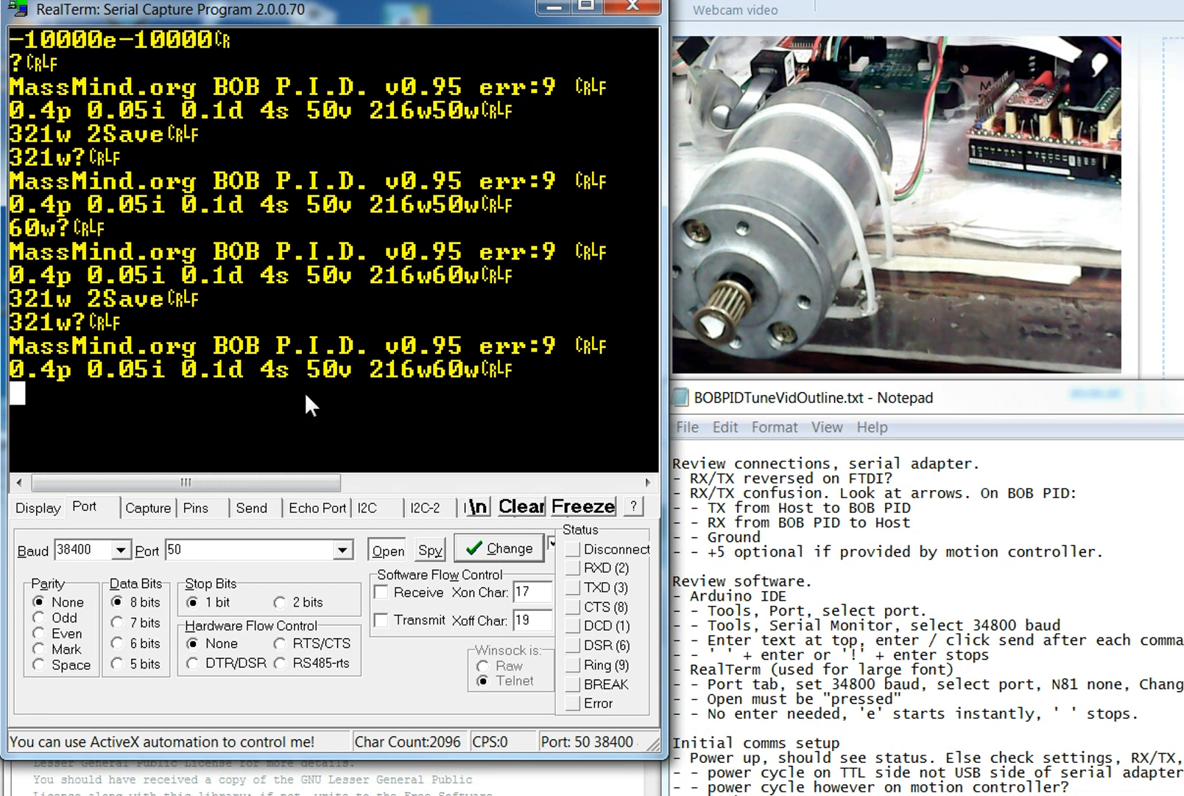
pyautogui.moveTo(227, 421)
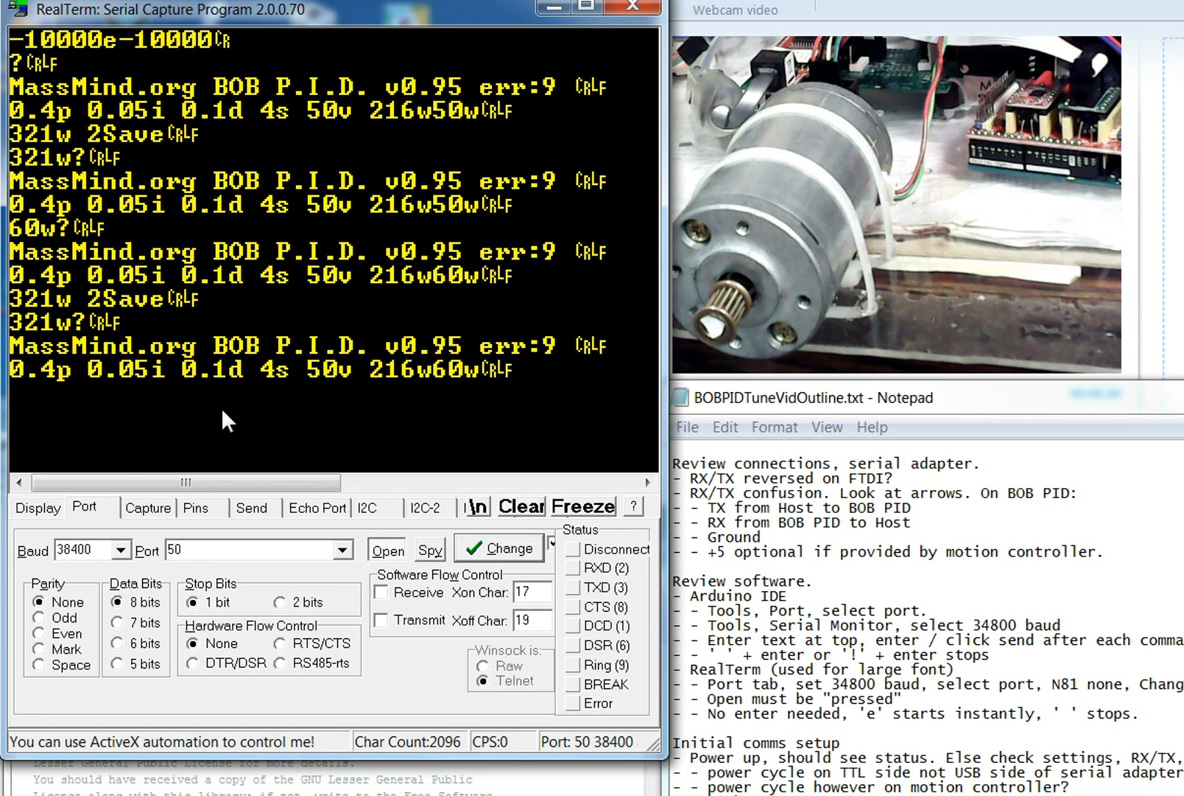
pyautogui.moveTo(249, 403)
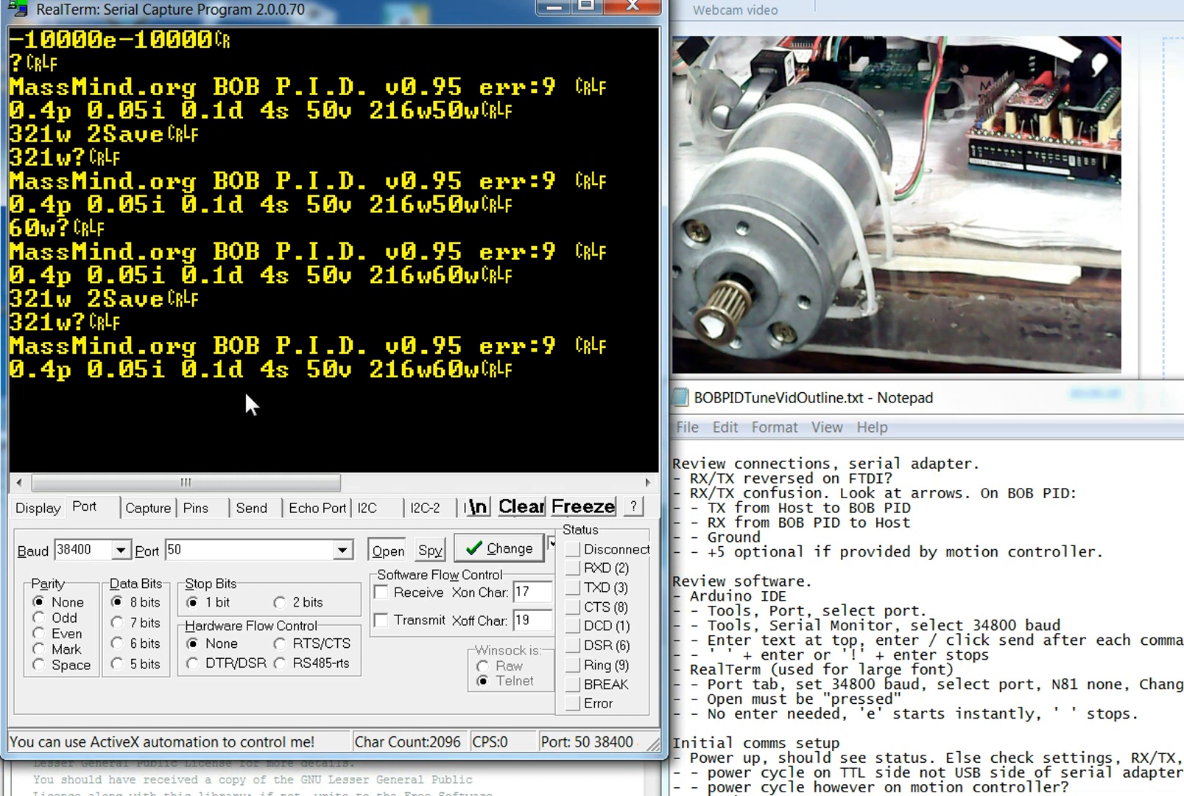
pyautogui.moveTo(284, 382)
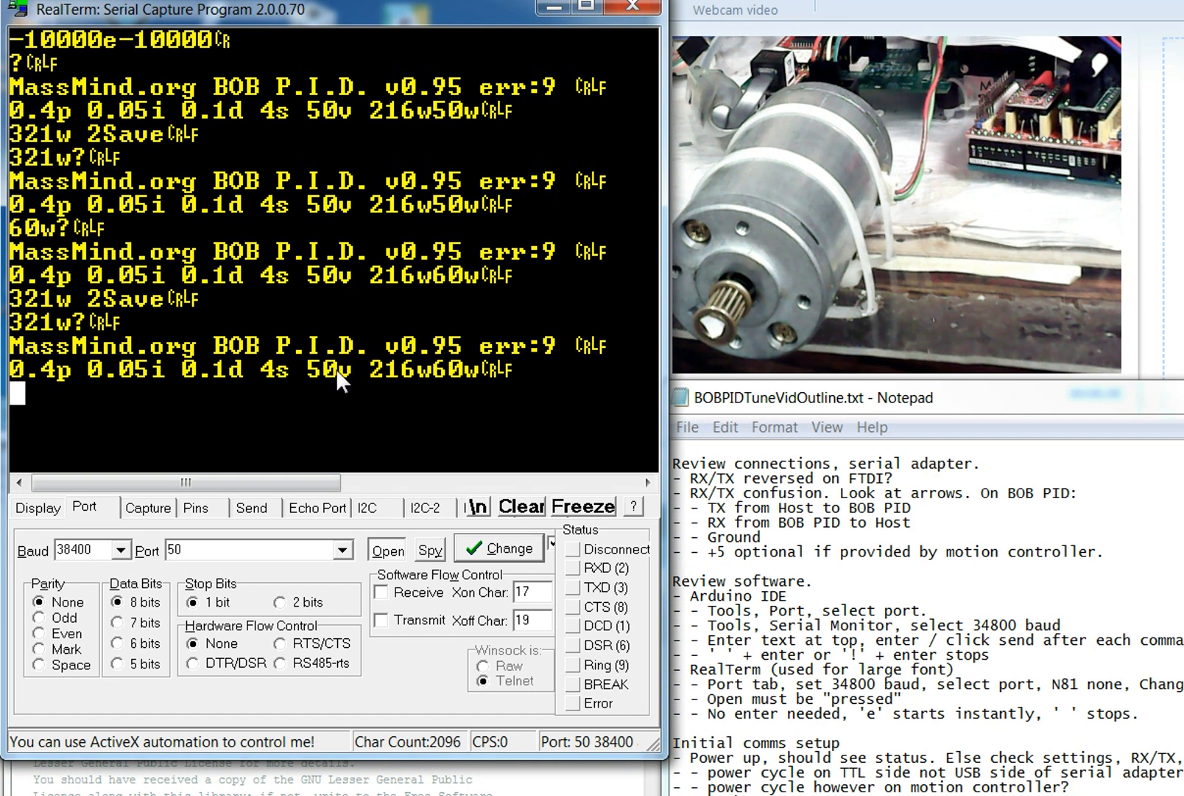
pyautogui.moveTo(279, 381)
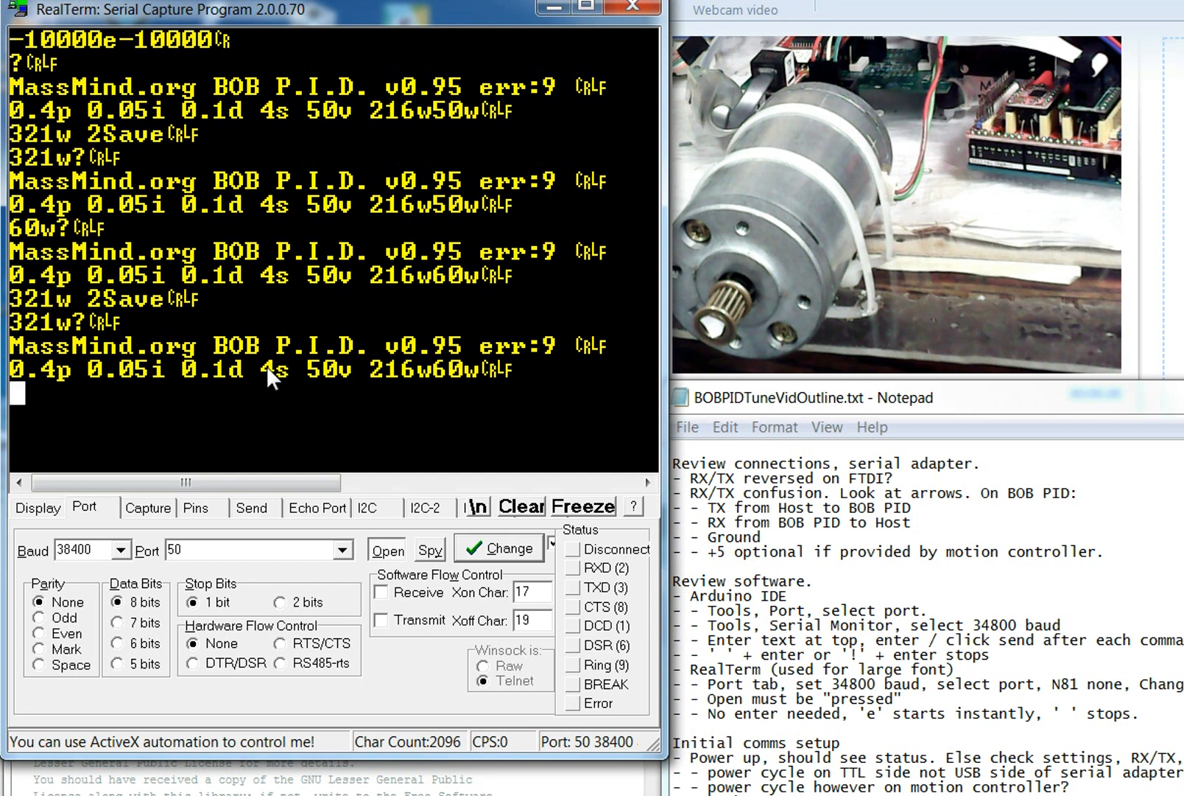
pyautogui.moveTo(415, 380)
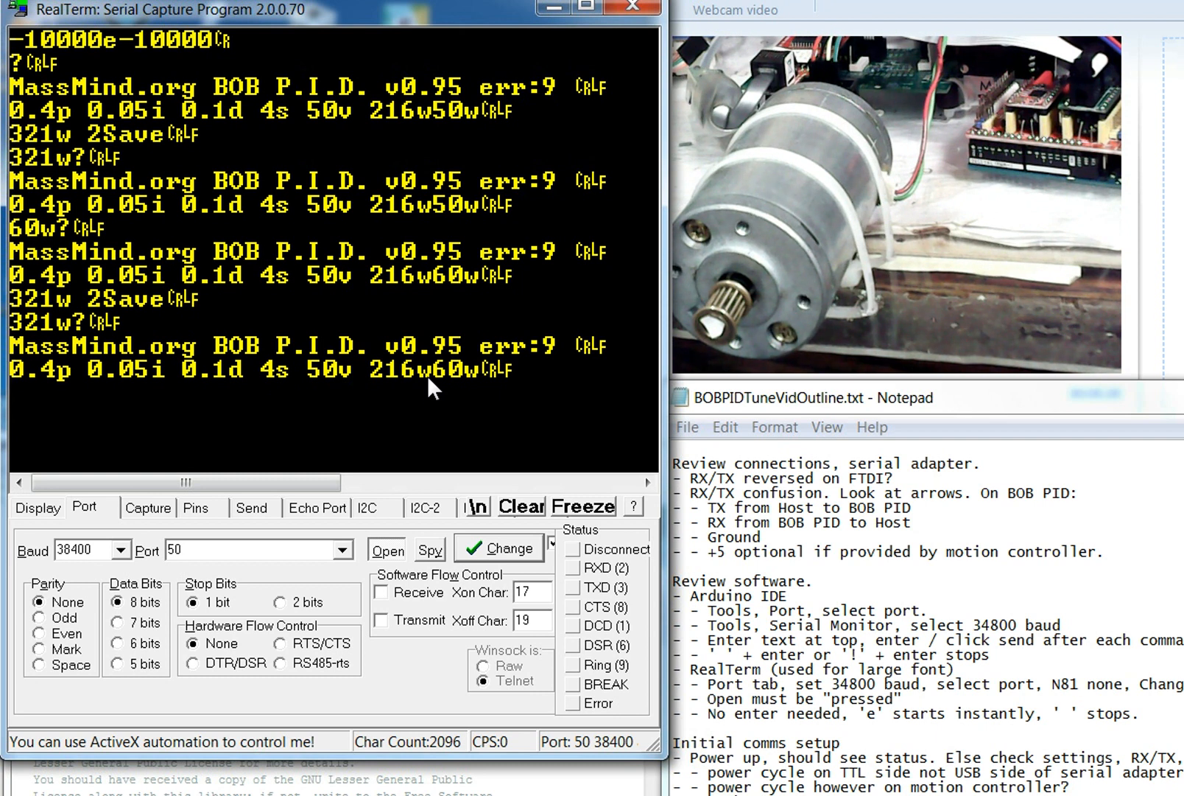
pyautogui.moveTo(455, 384)
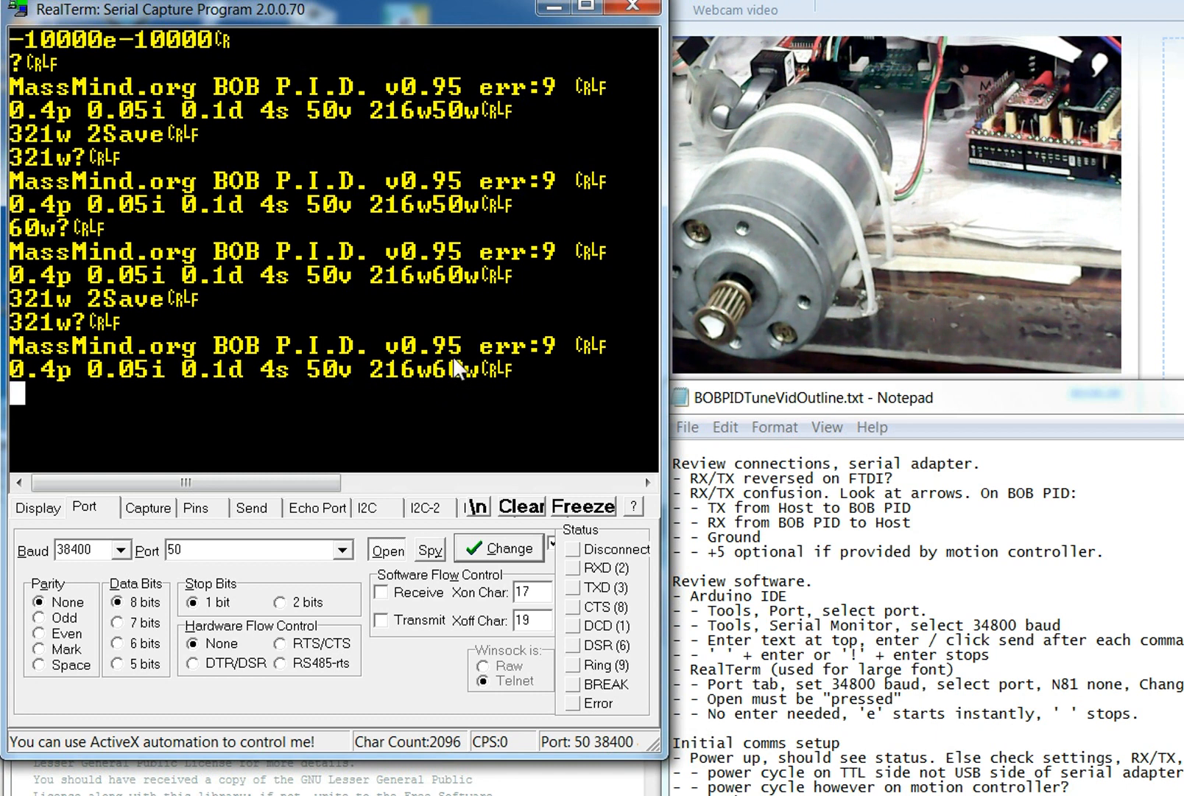
pyautogui.moveTo(483, 389)
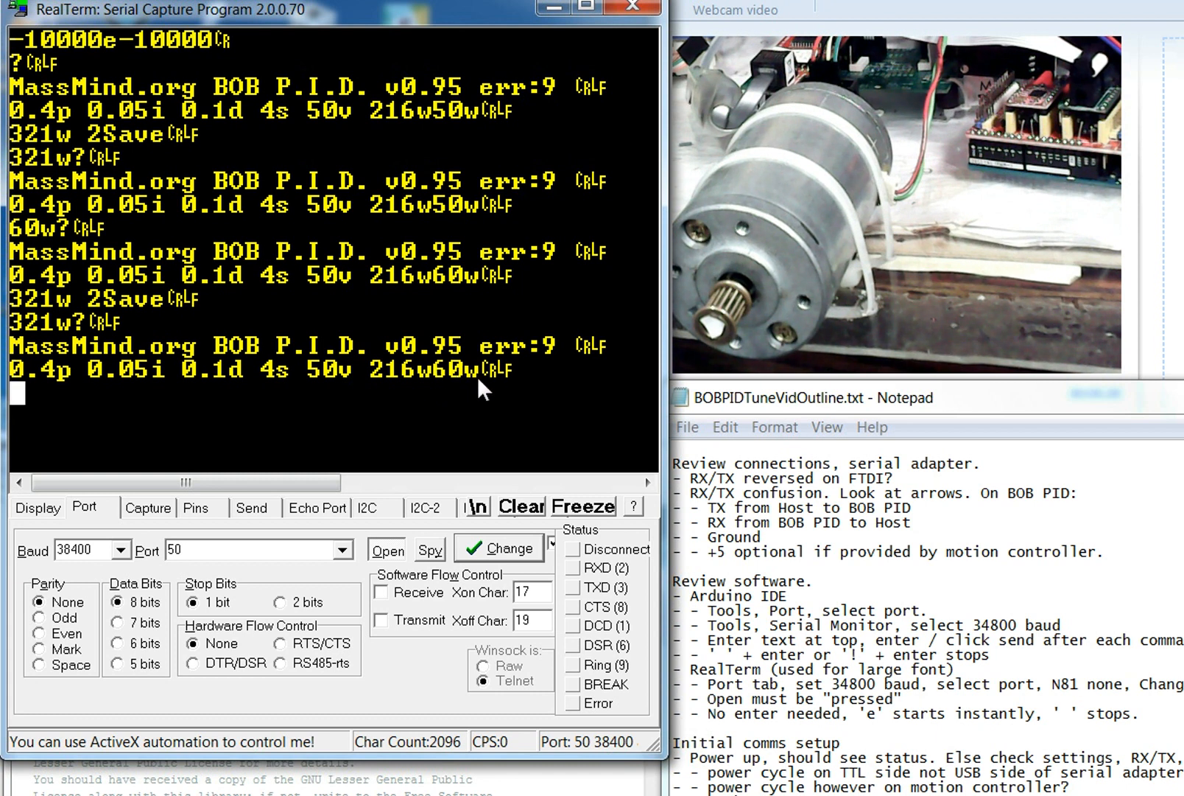